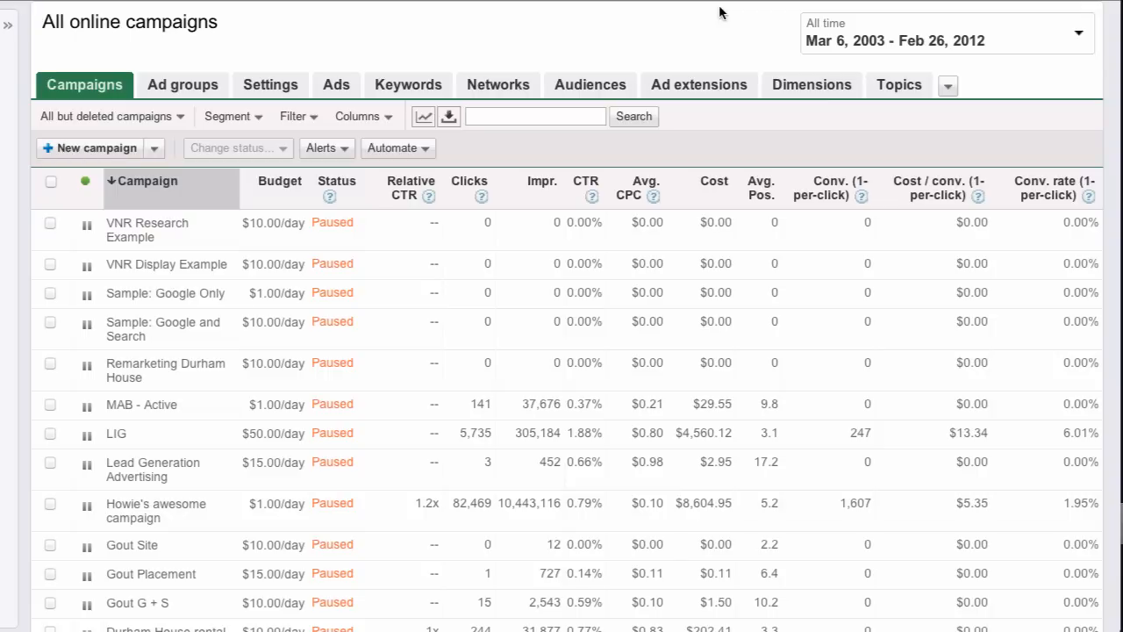
mouse_move(498, 84)
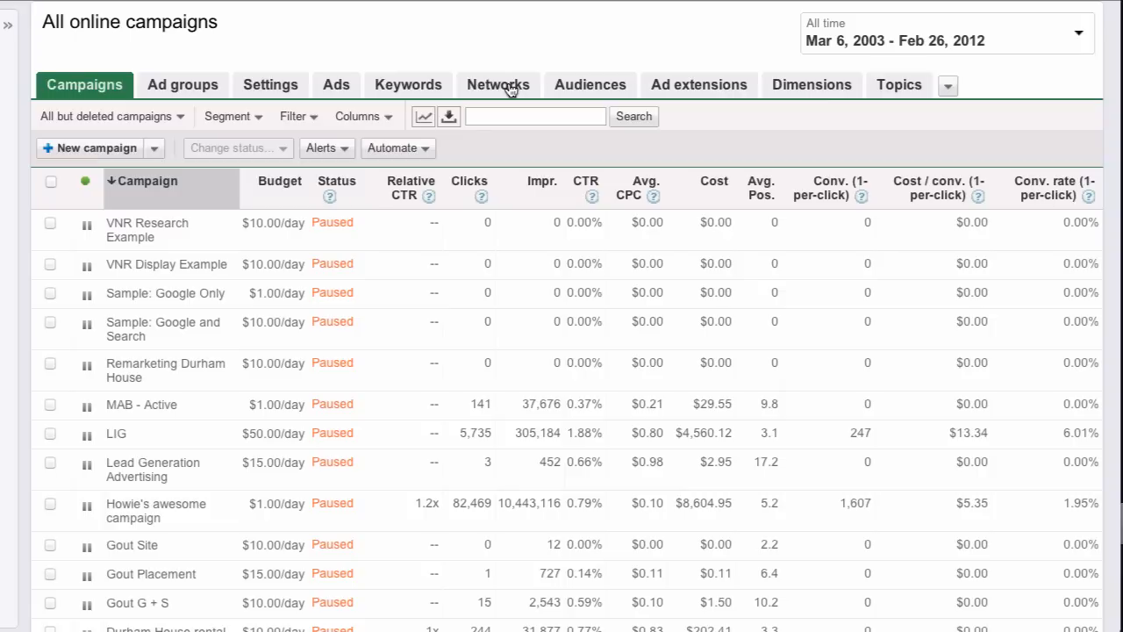
Show campaign performance by network: 98,847 clicks, about 11.3 million impressions.
click(498, 84)
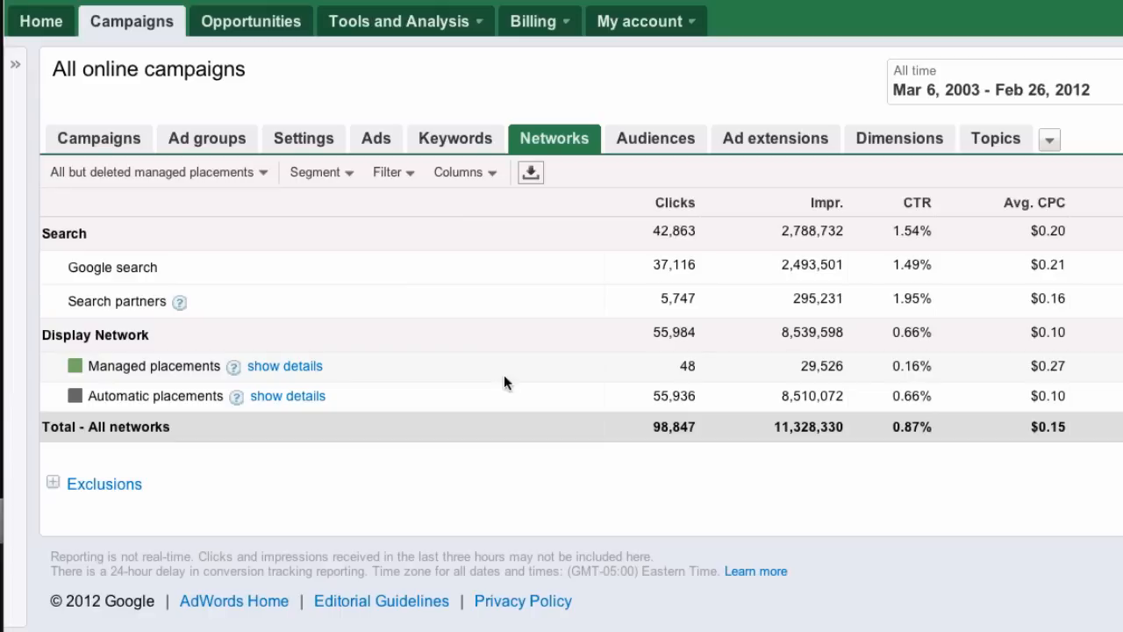
mouse_move(494, 412)
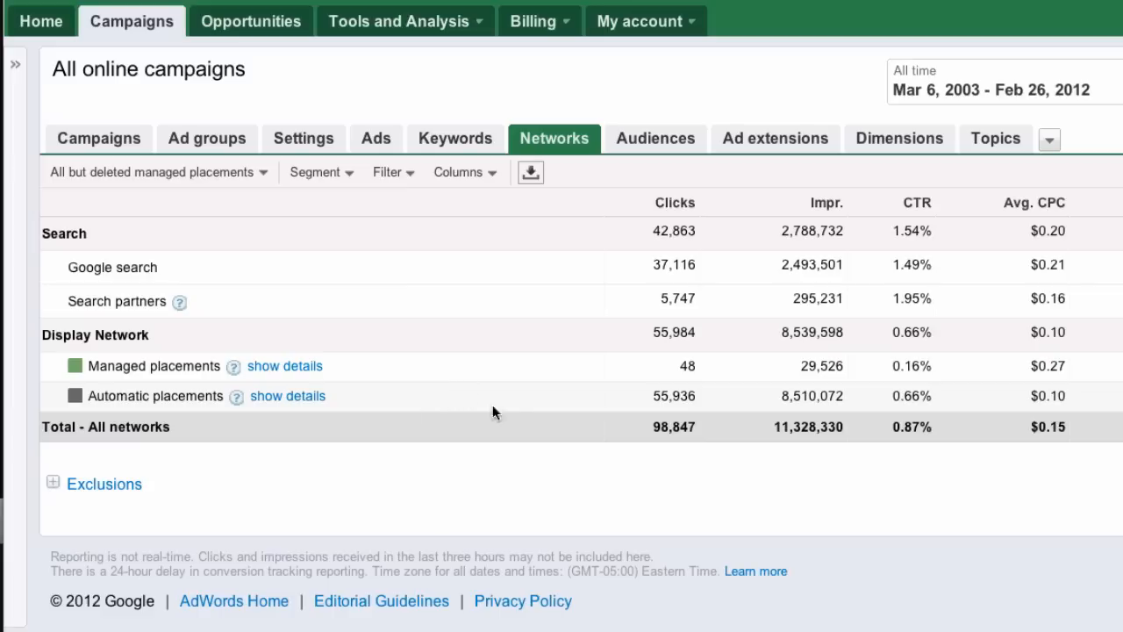
mouse_move(630, 401)
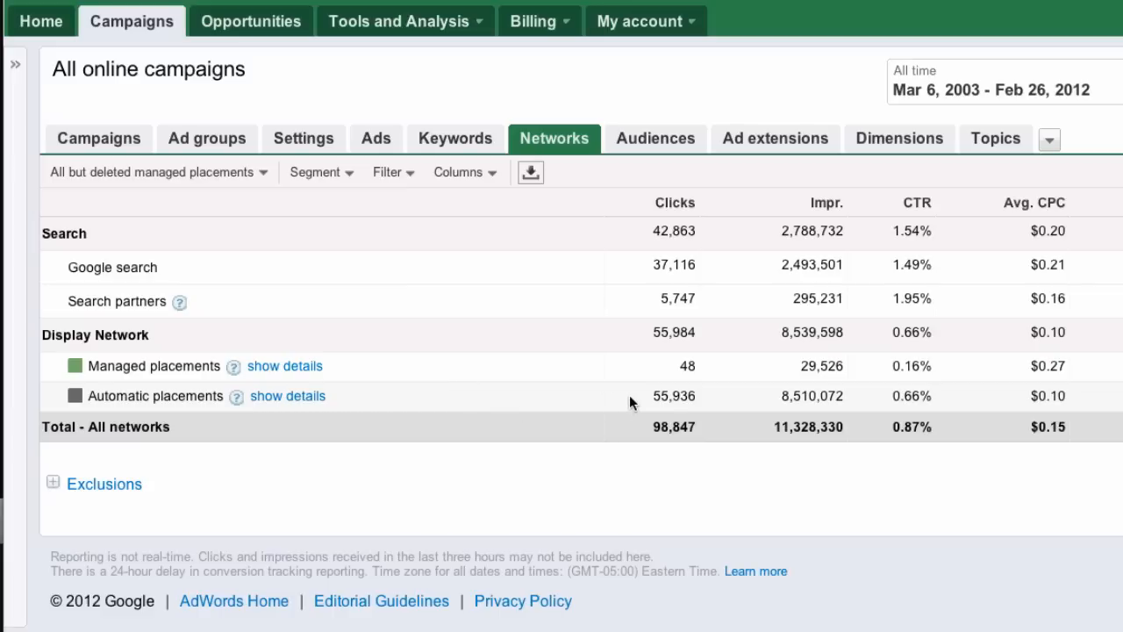
mouse_move(775, 400)
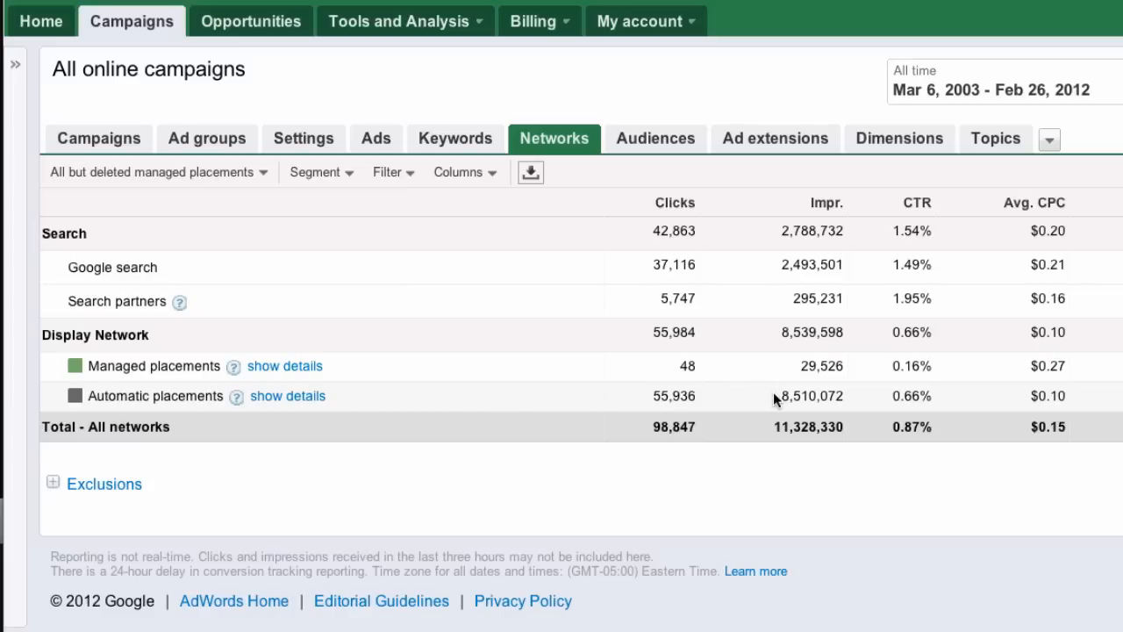
mouse_move(737, 366)
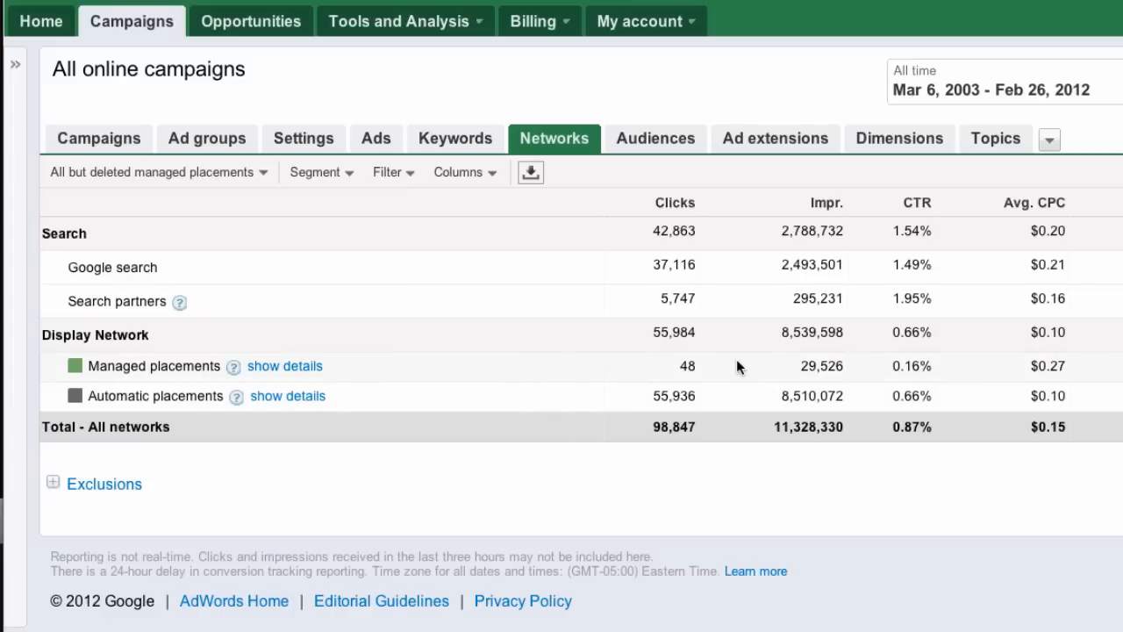
mouse_move(472, 394)
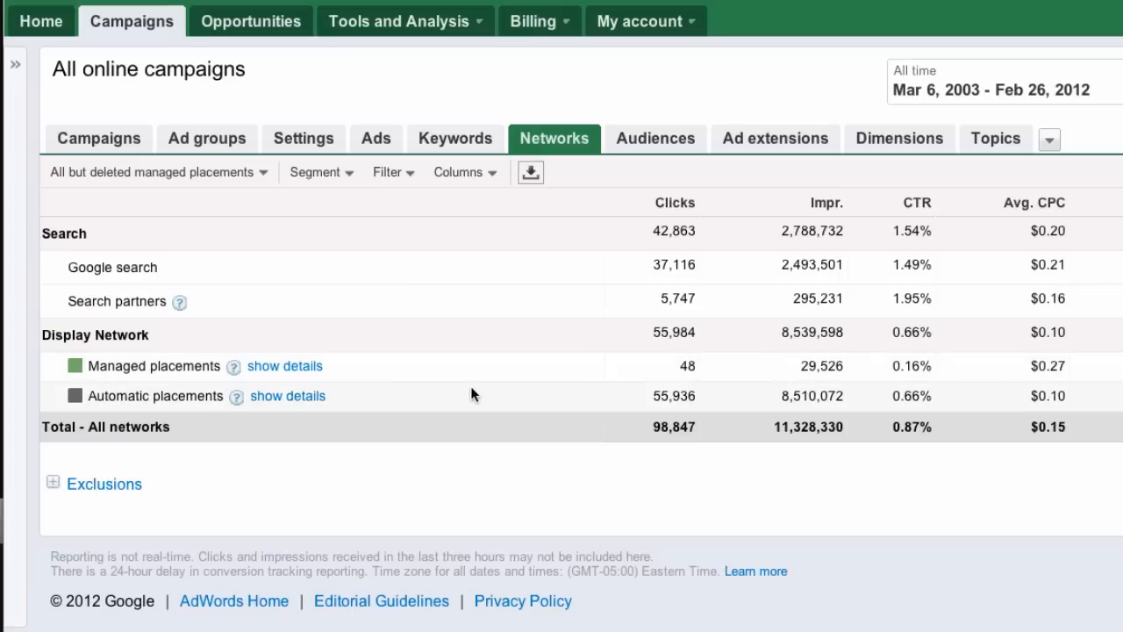
mouse_move(287, 395)
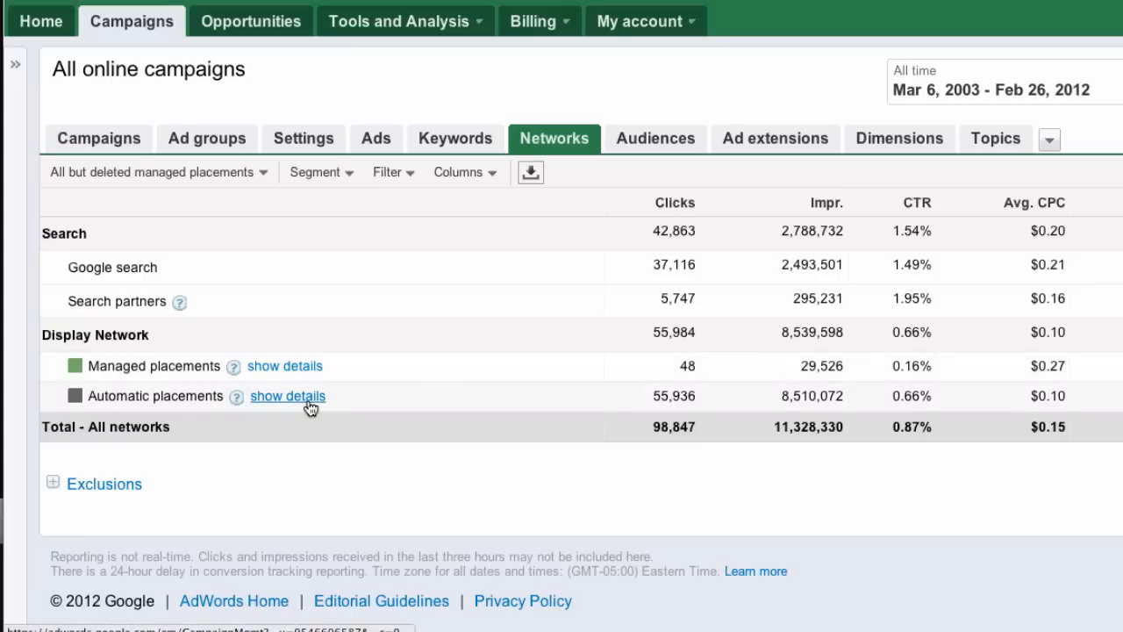
mouse_move(579, 375)
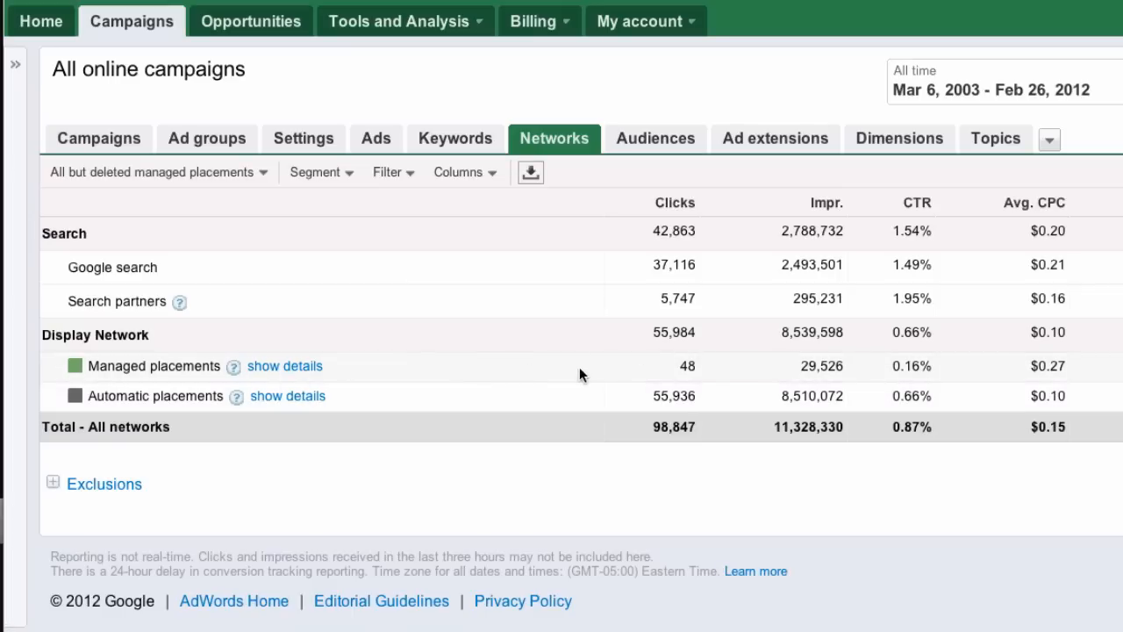
mouse_move(406, 371)
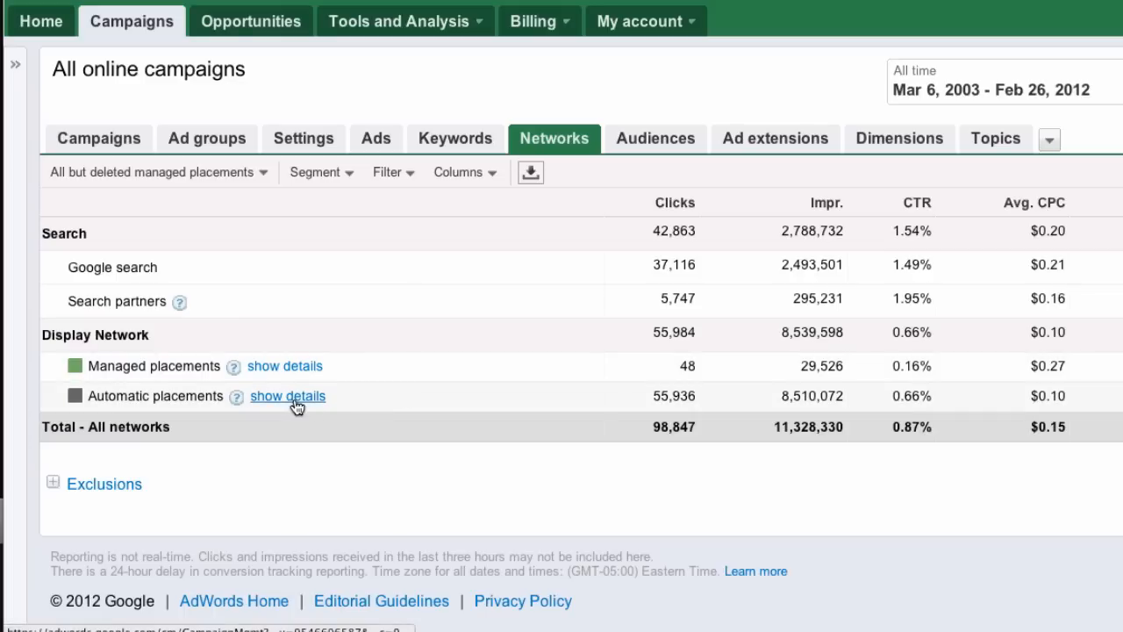
Expand Automatic placements details to list each domain by campaign and ad group.
click(287, 396)
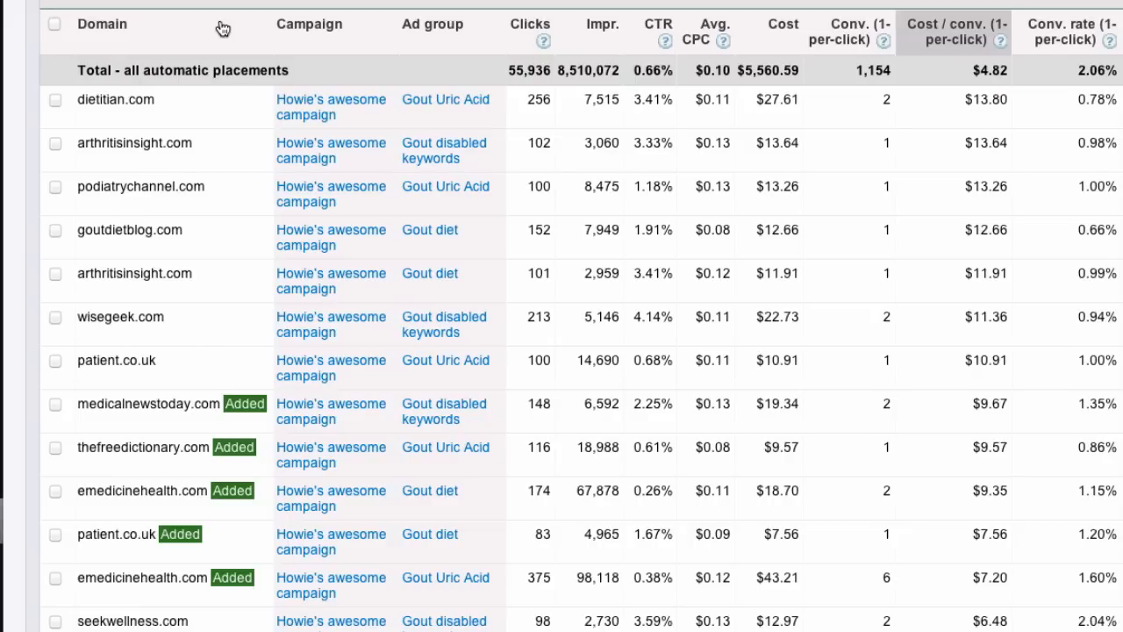
mouse_move(211, 29)
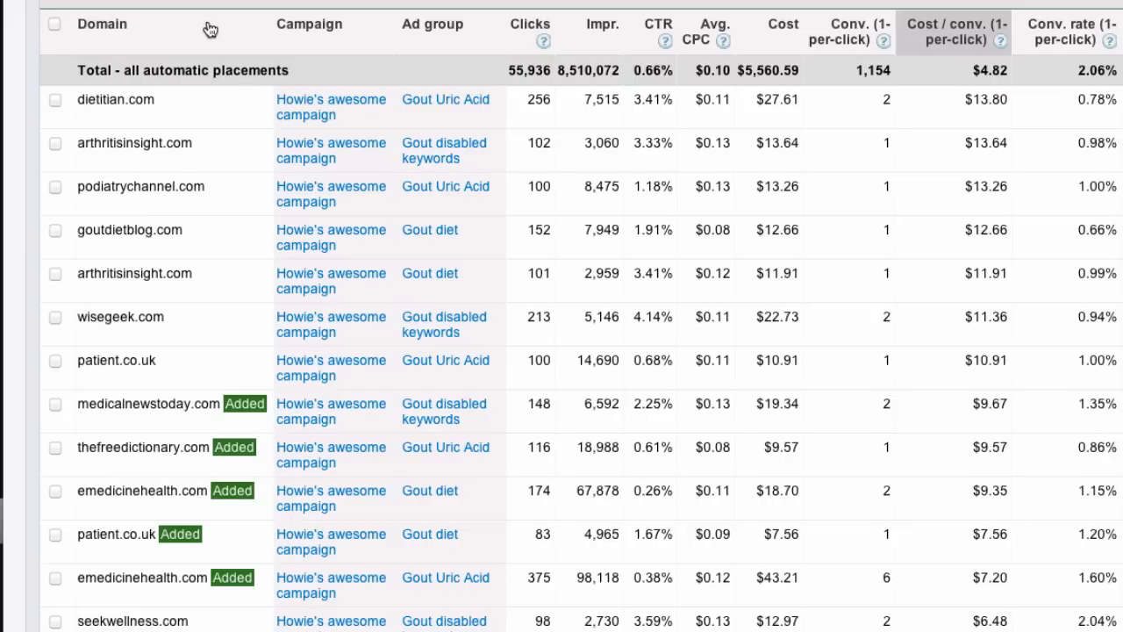
mouse_move(308, 42)
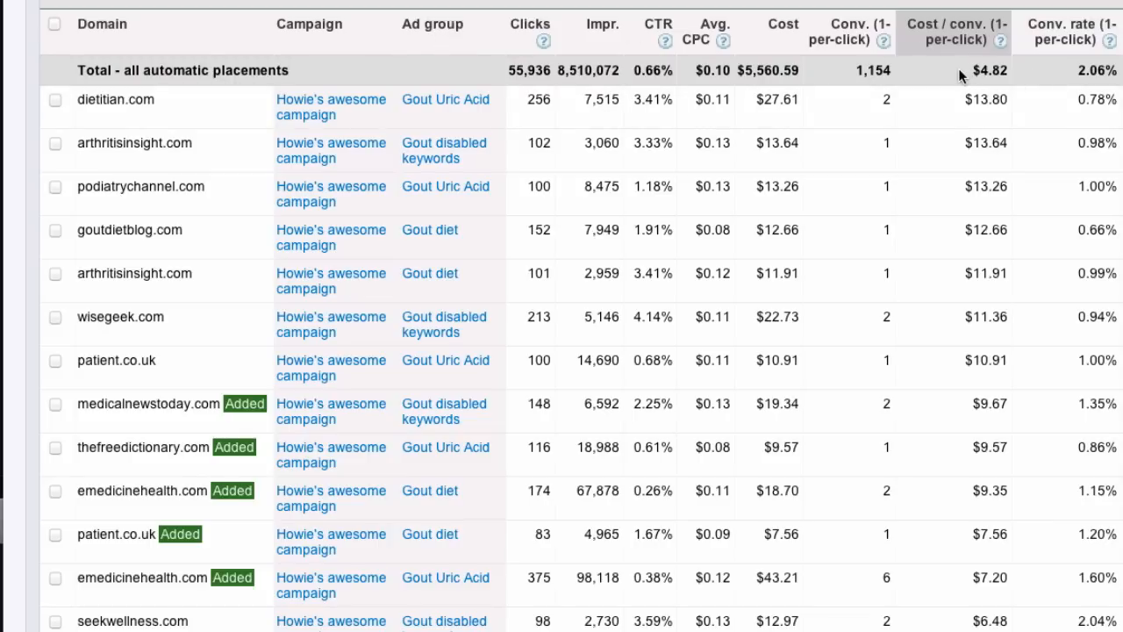
mouse_move(948, 130)
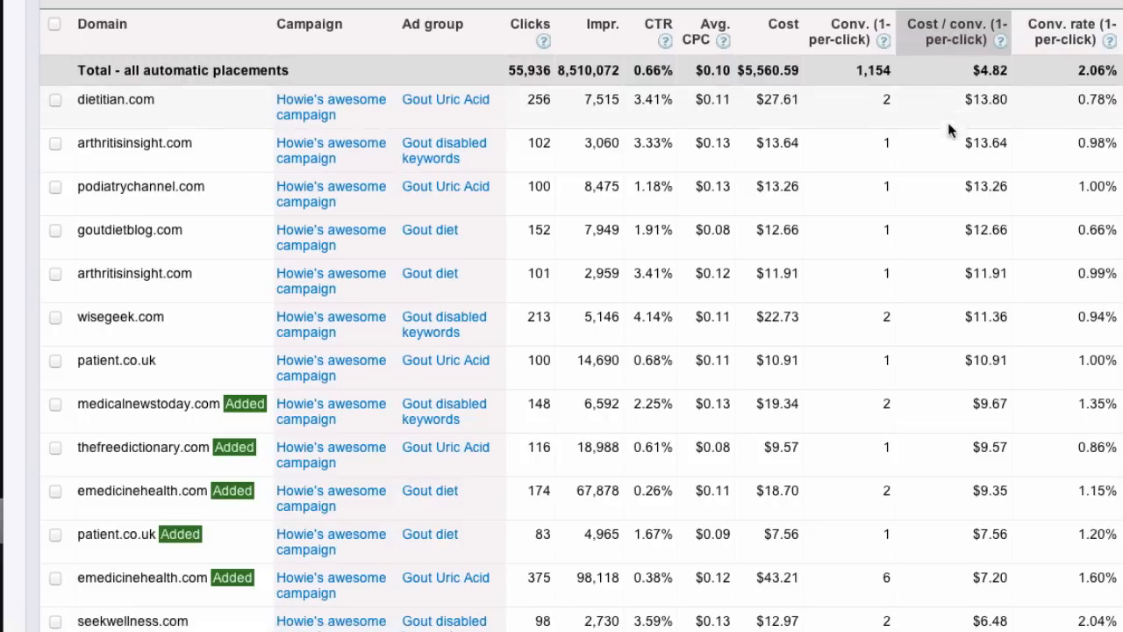
mouse_move(939, 367)
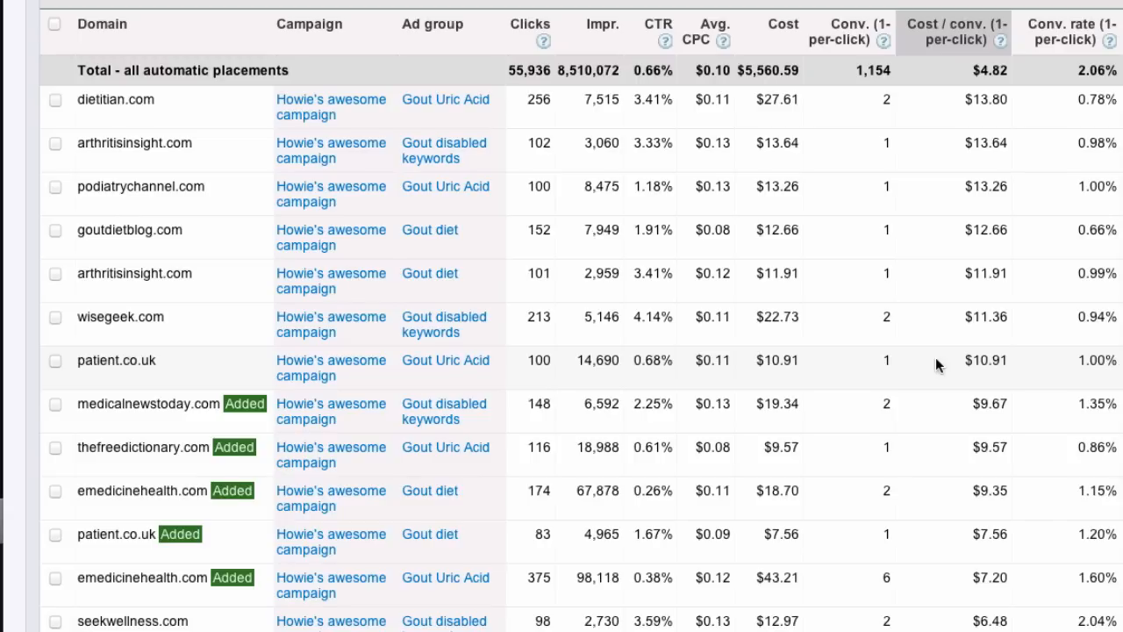
mouse_move(937, 107)
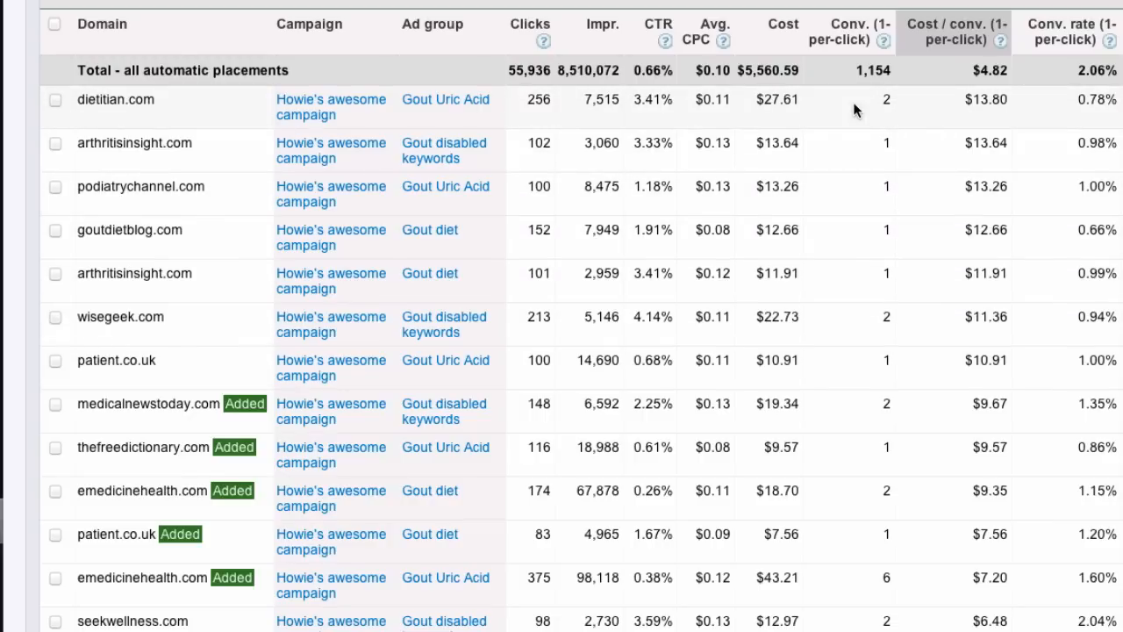
mouse_move(983, 101)
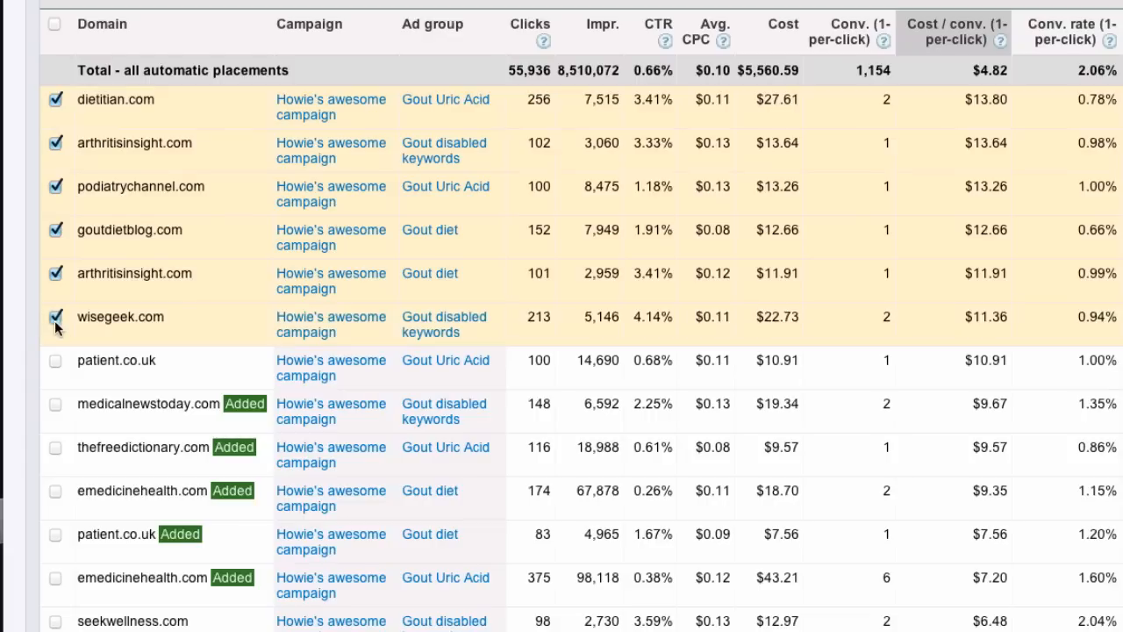
Check the seven top placement rows, dietitian.com through patient.co.uk.
click(55, 361)
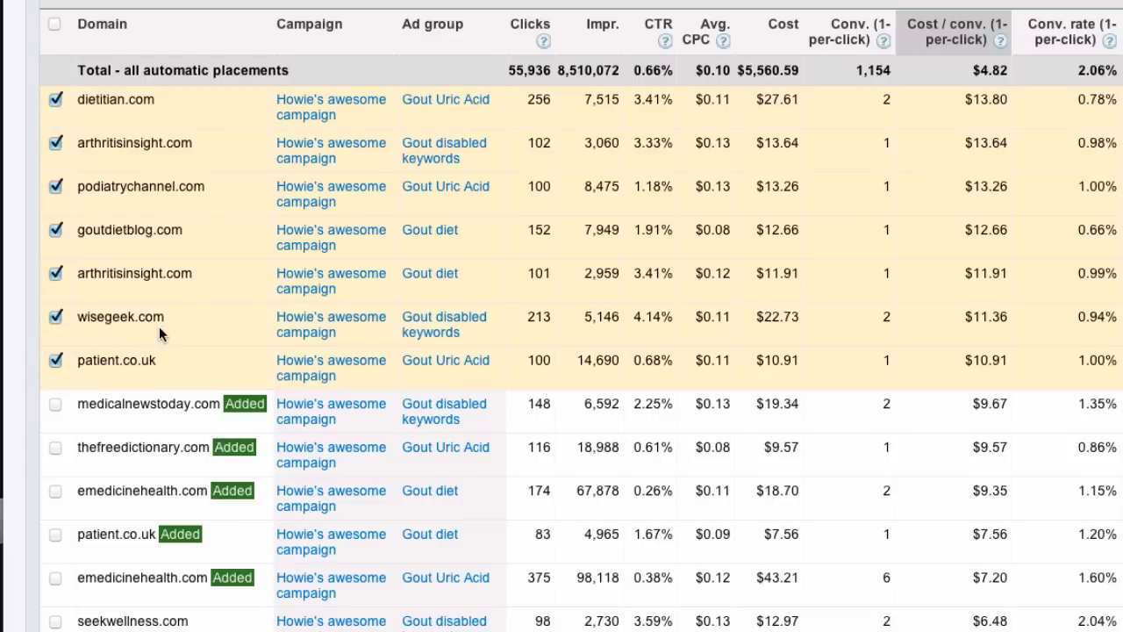
mouse_move(160, 186)
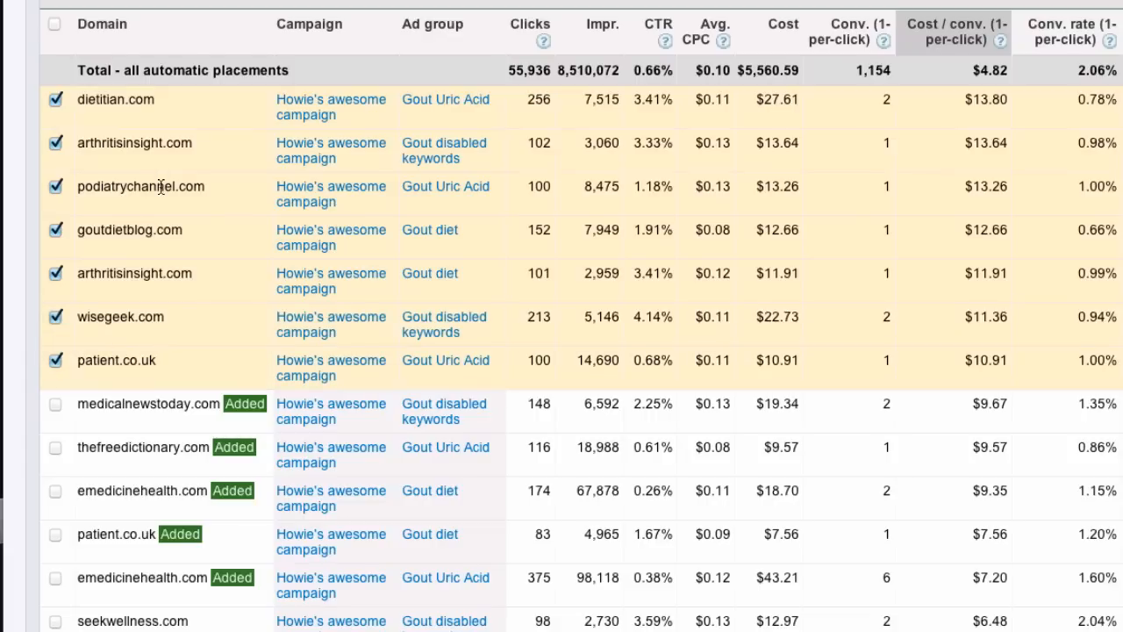
mouse_move(171, 360)
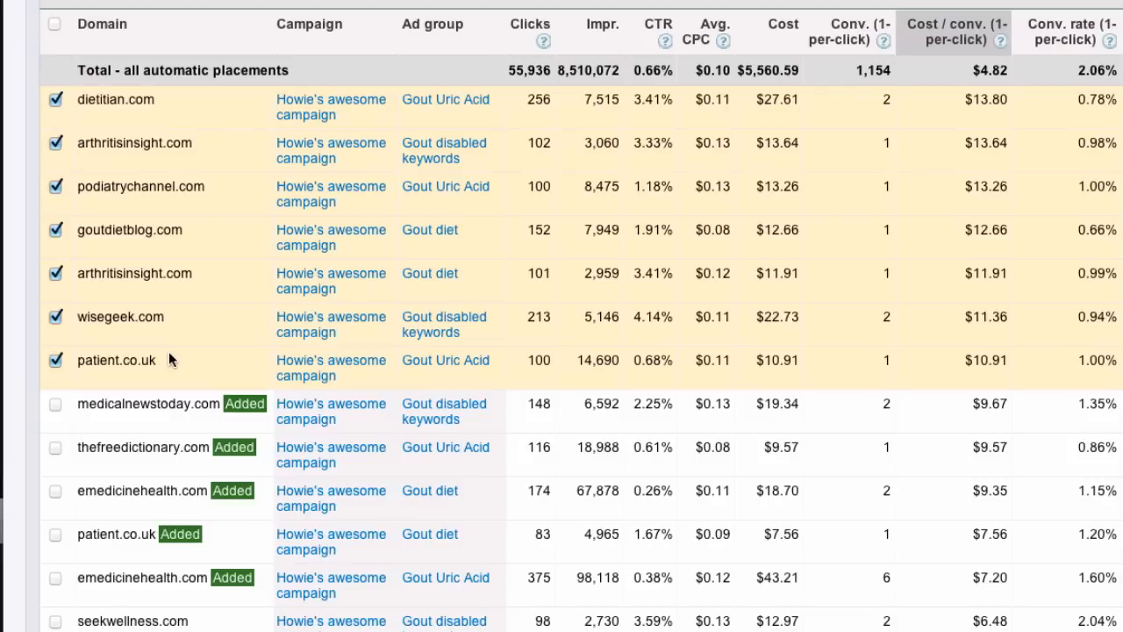
mouse_move(160, 54)
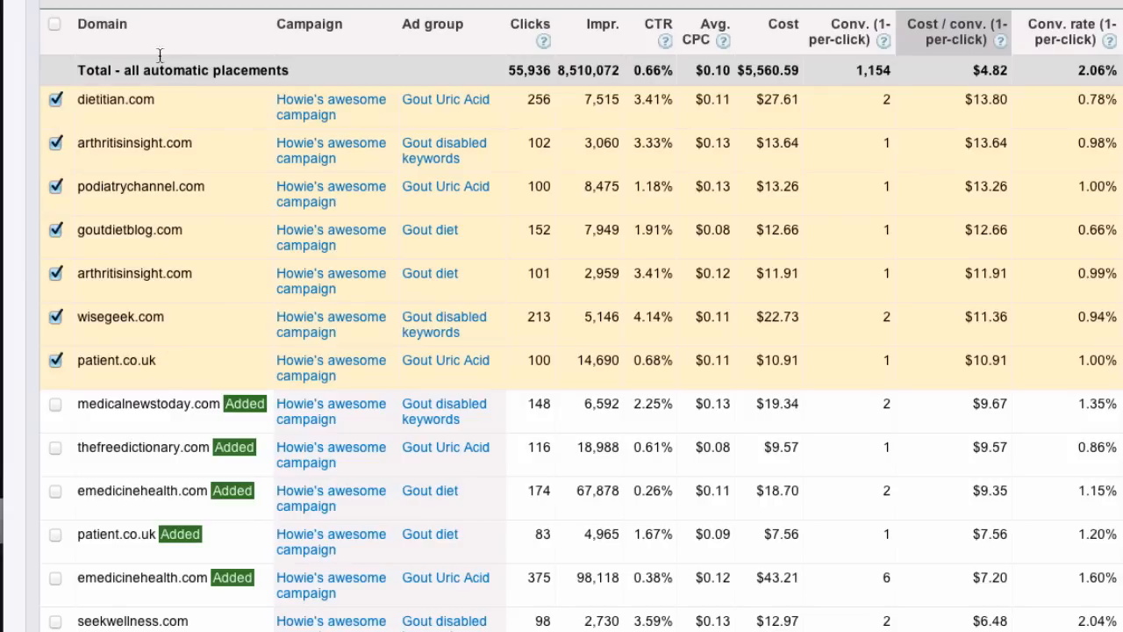
mouse_move(224, 16)
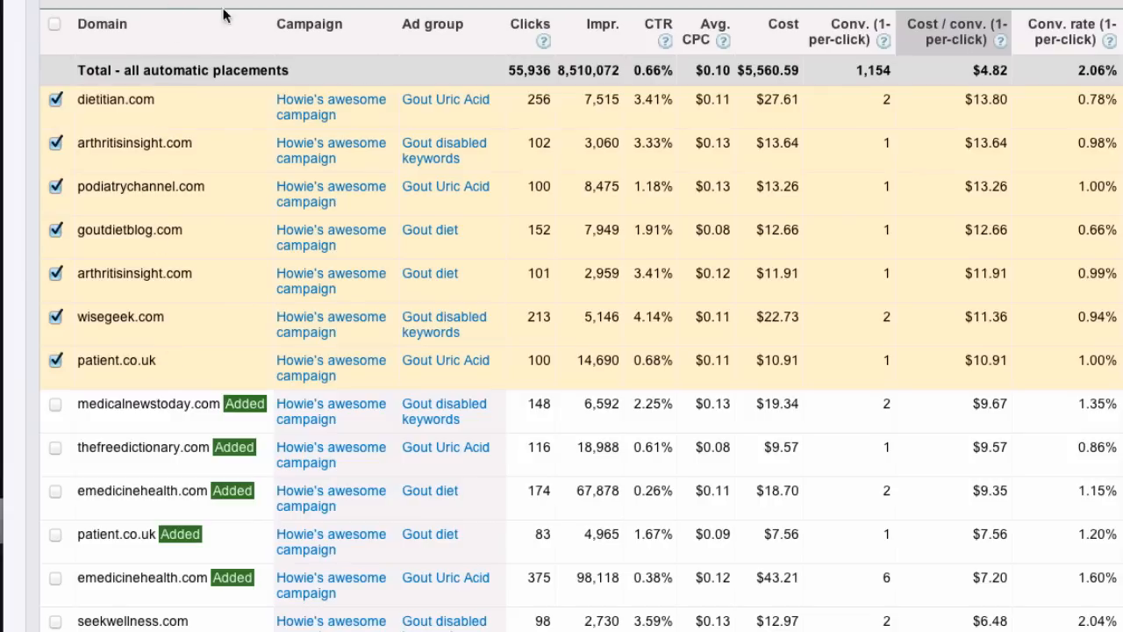
mouse_move(766, 128)
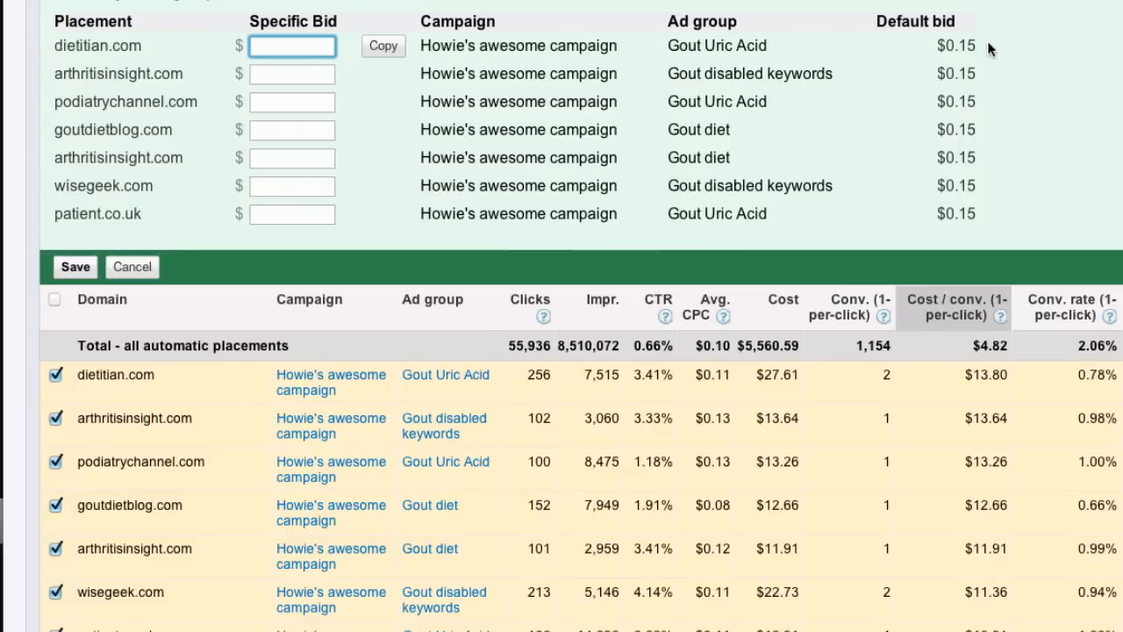
mouse_move(292, 46)
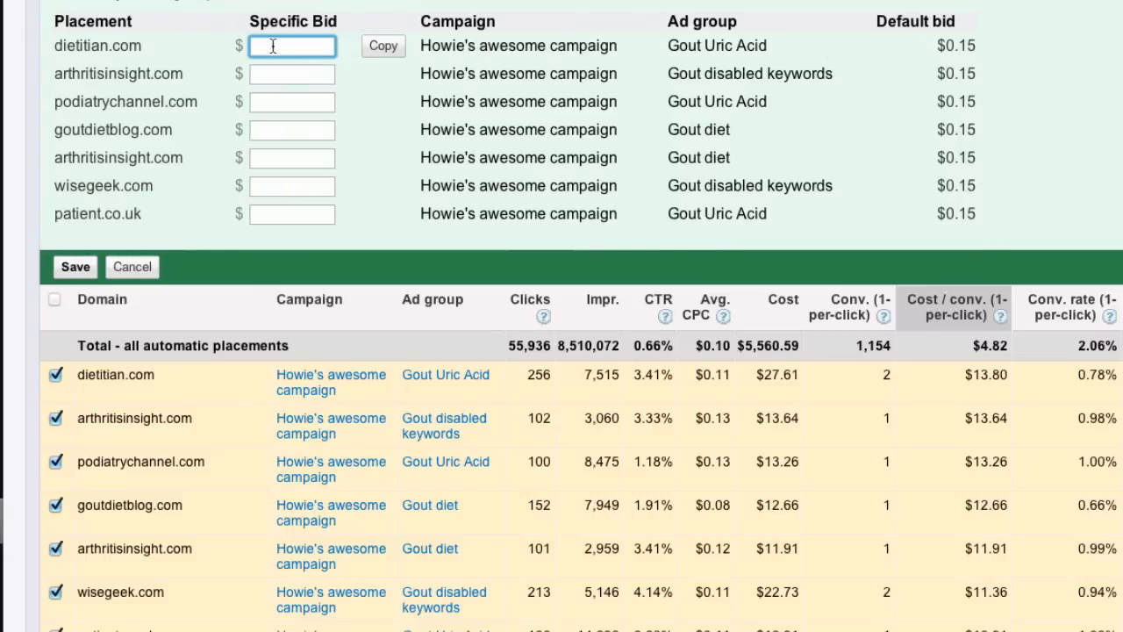
mouse_move(1005, 370)
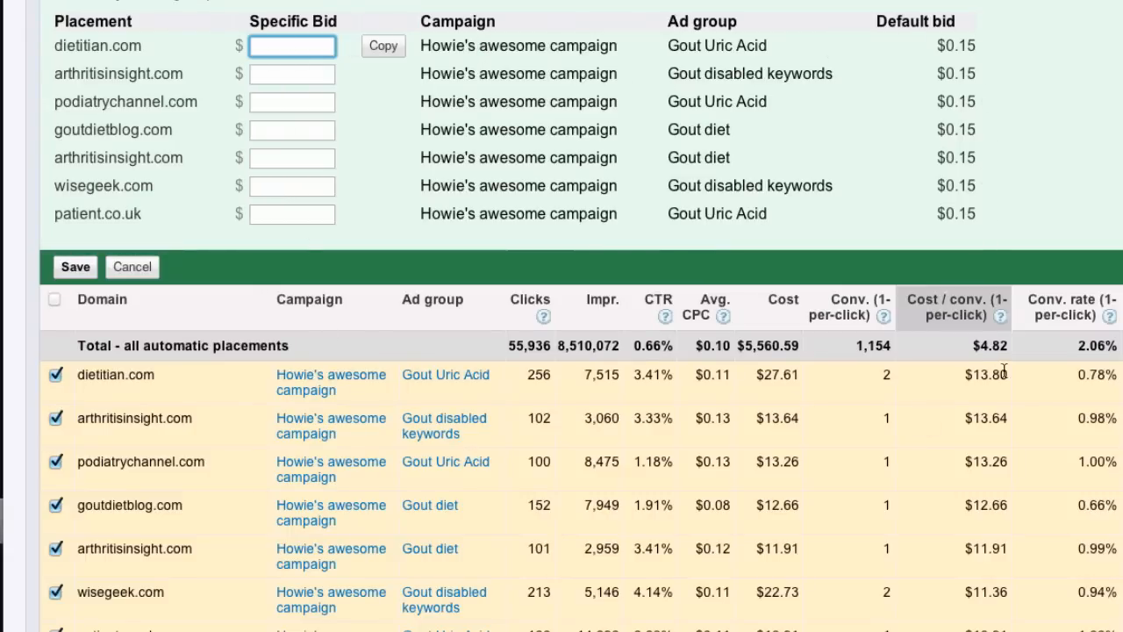
mouse_move(481, 117)
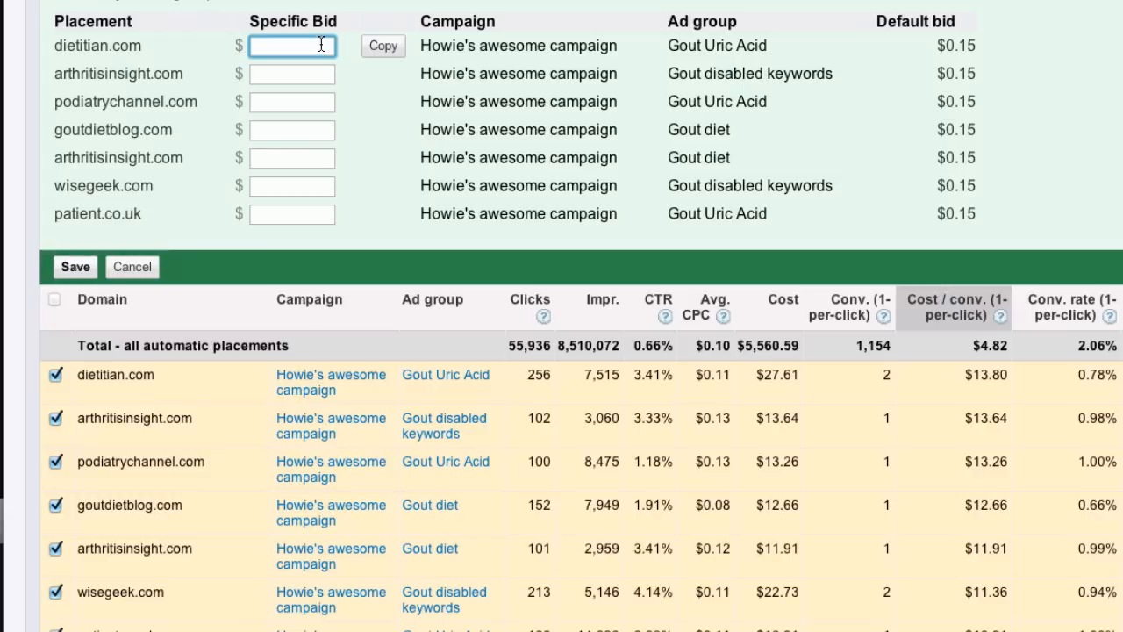
Enter bids: $0.11 for all placements, then adjust patient.co.uk and goutdietblog.com.
text(.11)
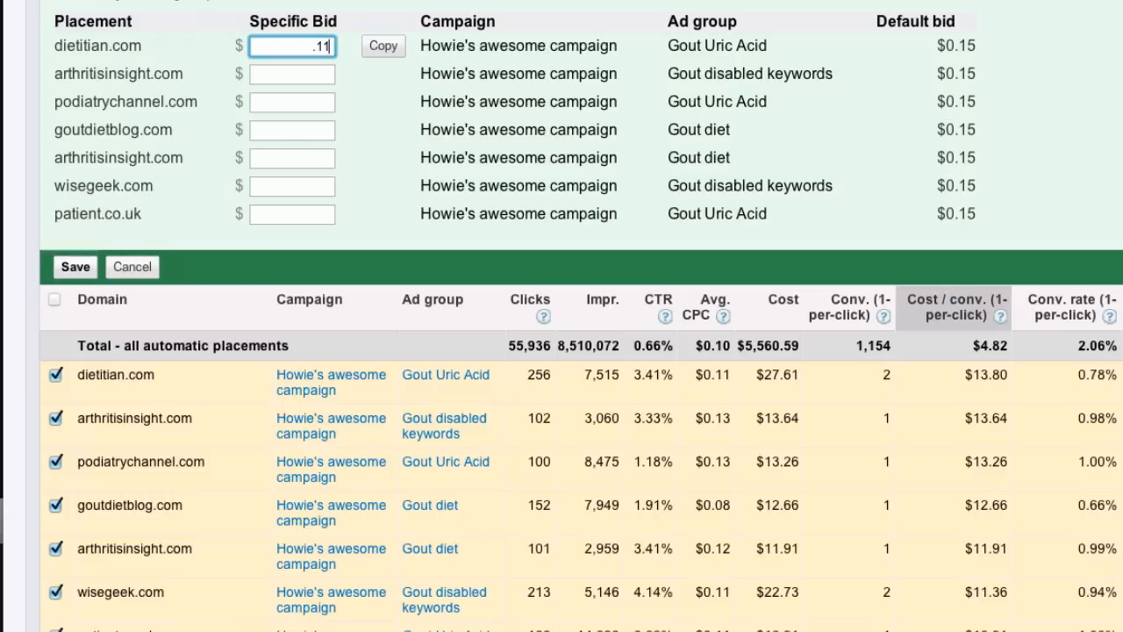
click(382, 45)
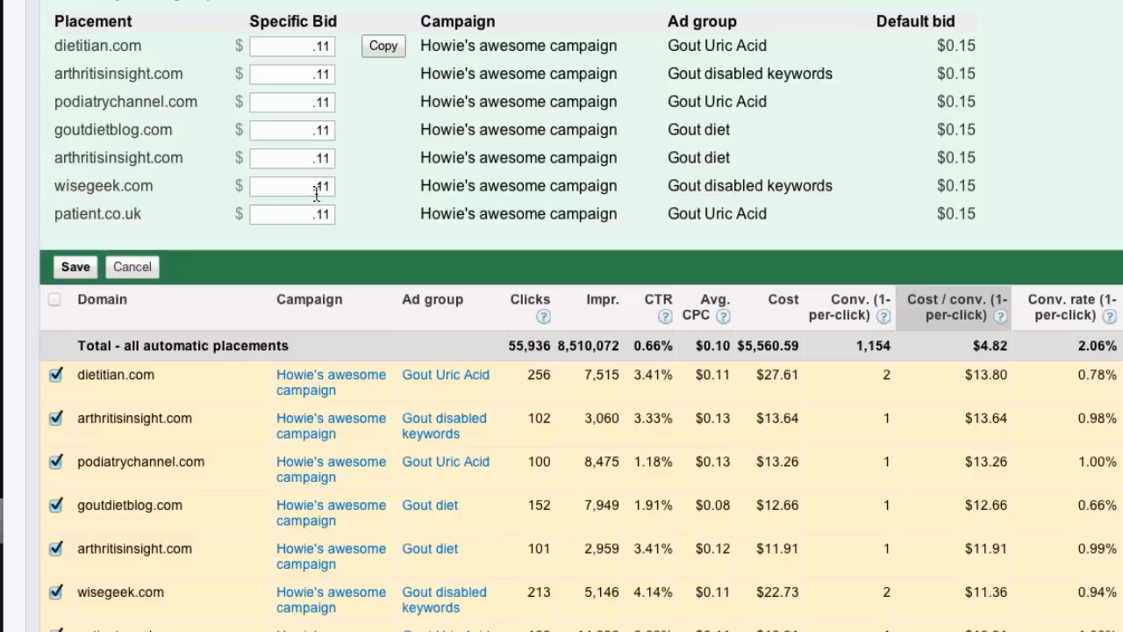
scroll(down, 3)
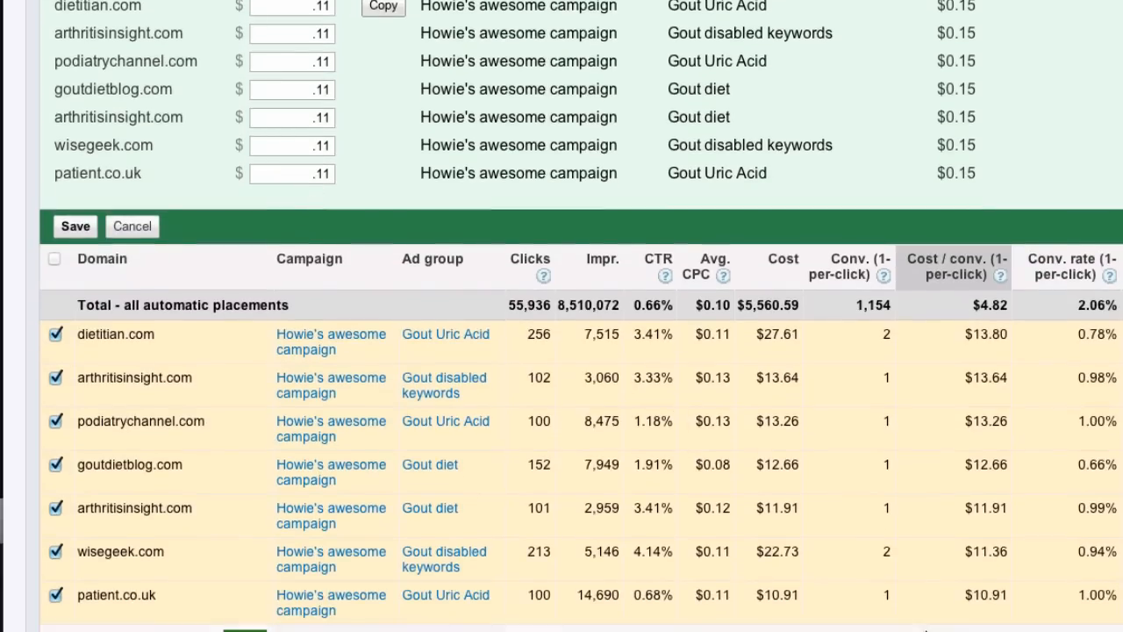
mouse_move(342, 199)
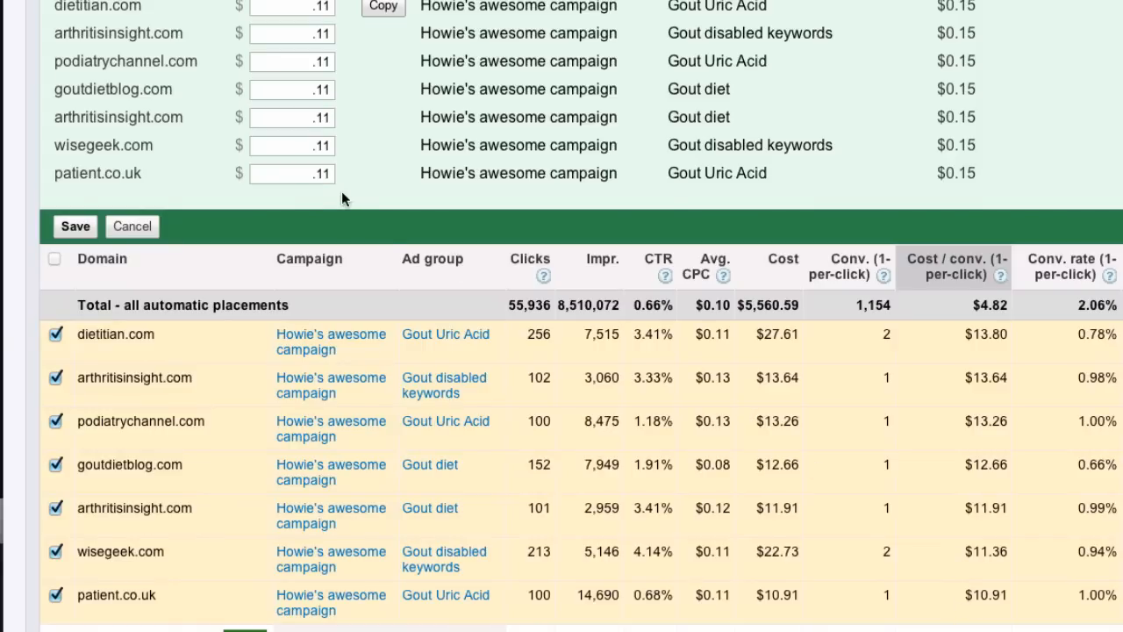
click(292, 172)
text(.13)
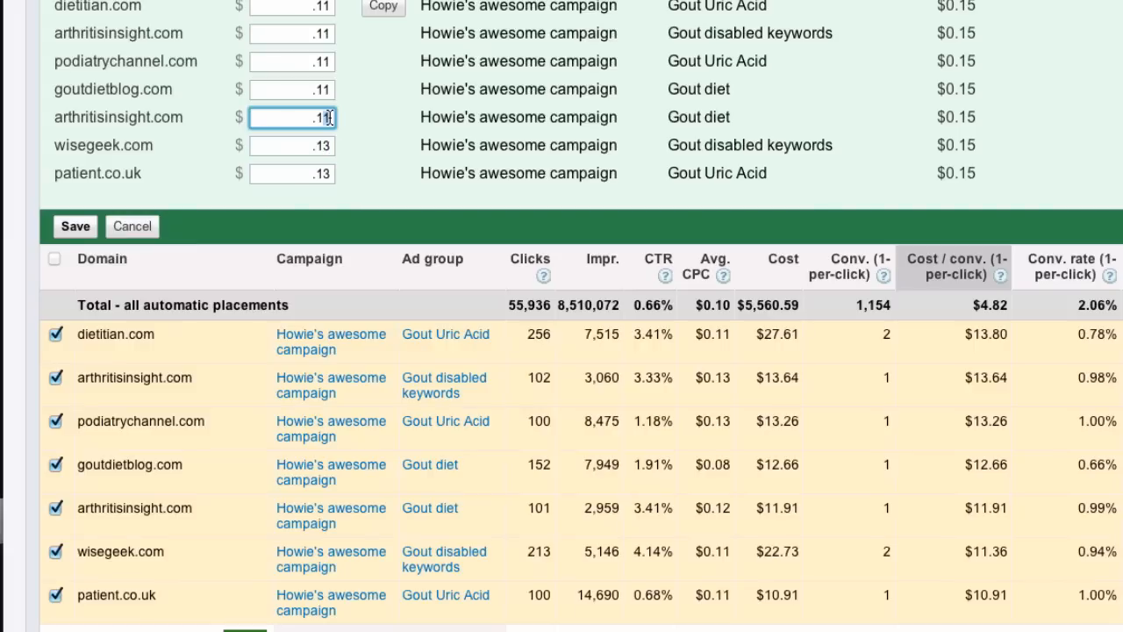
click(292, 89)
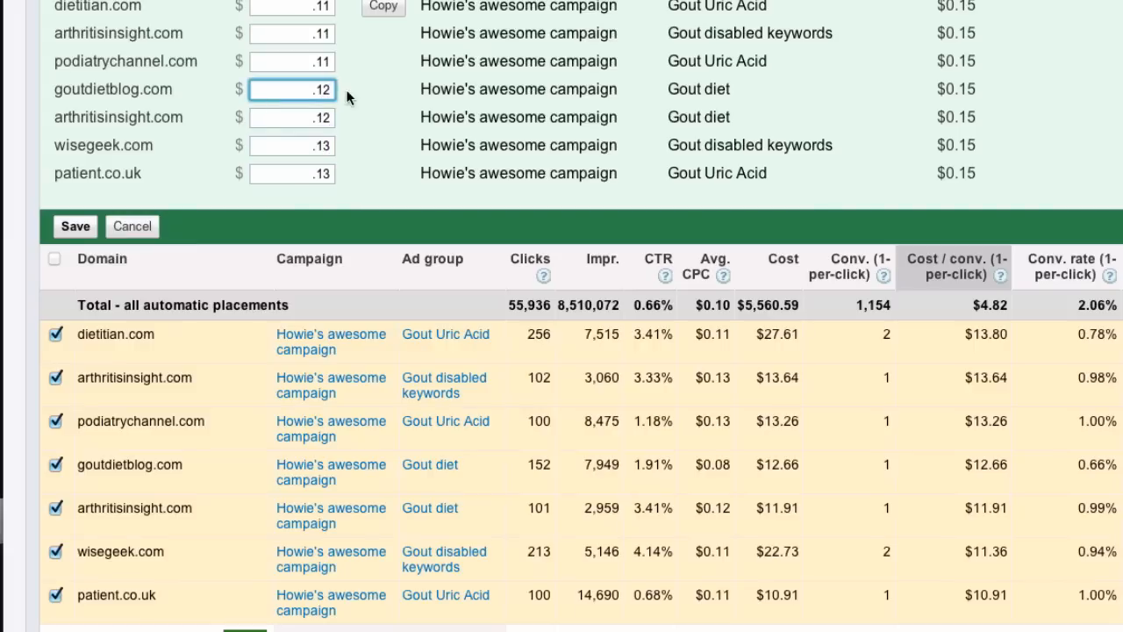
mouse_move(132, 226)
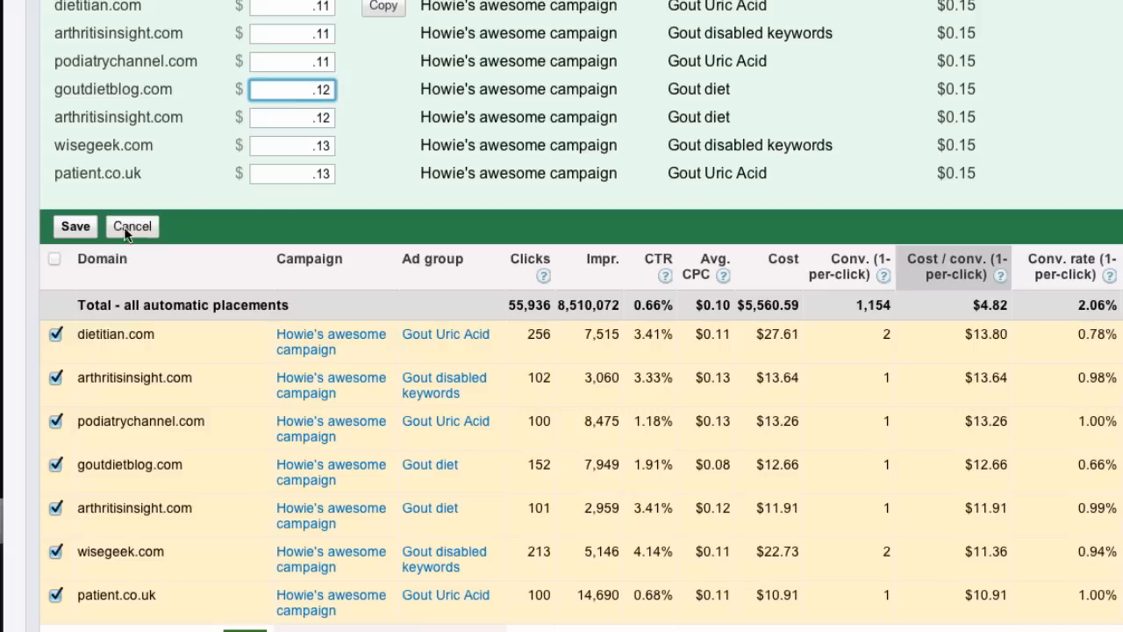
Save the seven placements' custom bids and scroll to confirm each shows Added.
click(75, 226)
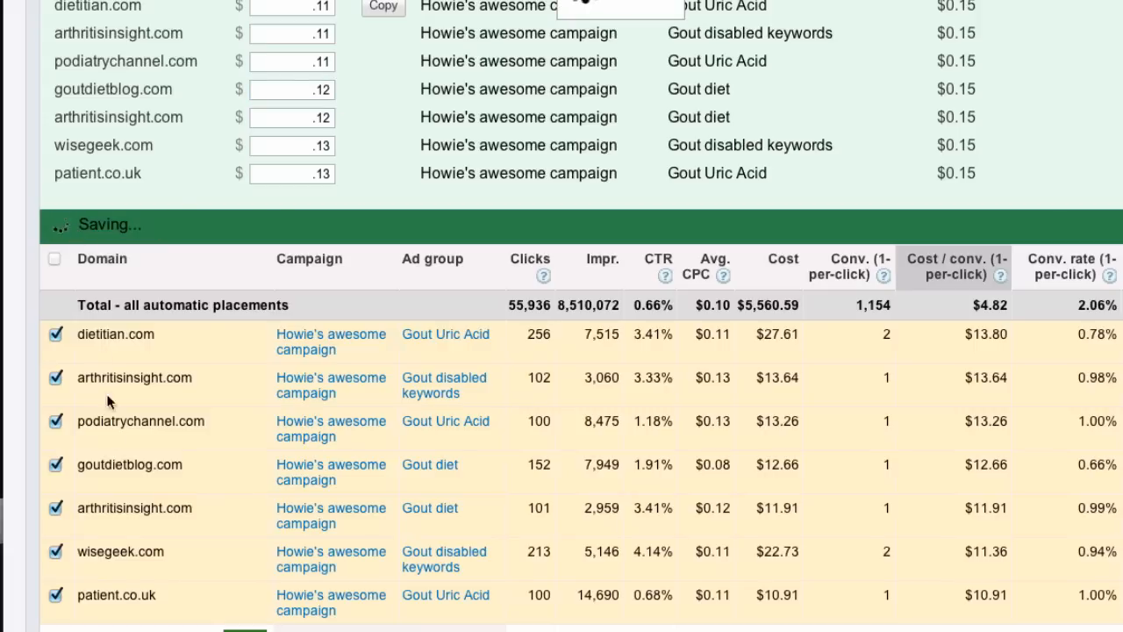
scroll(down, 3)
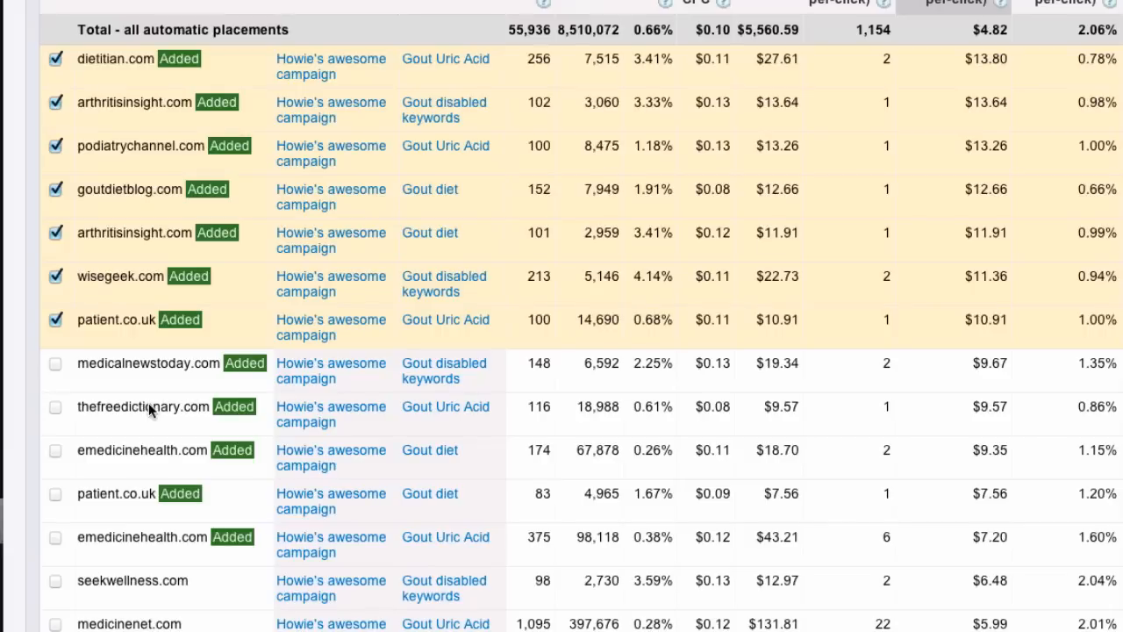
mouse_move(150, 367)
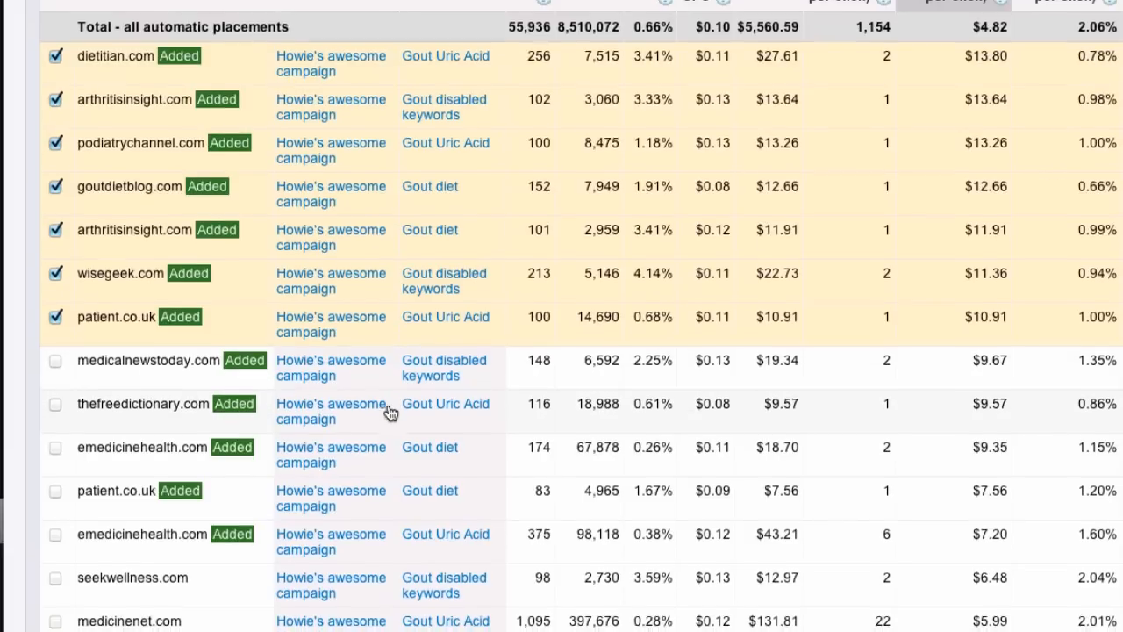
scroll(down, 3)
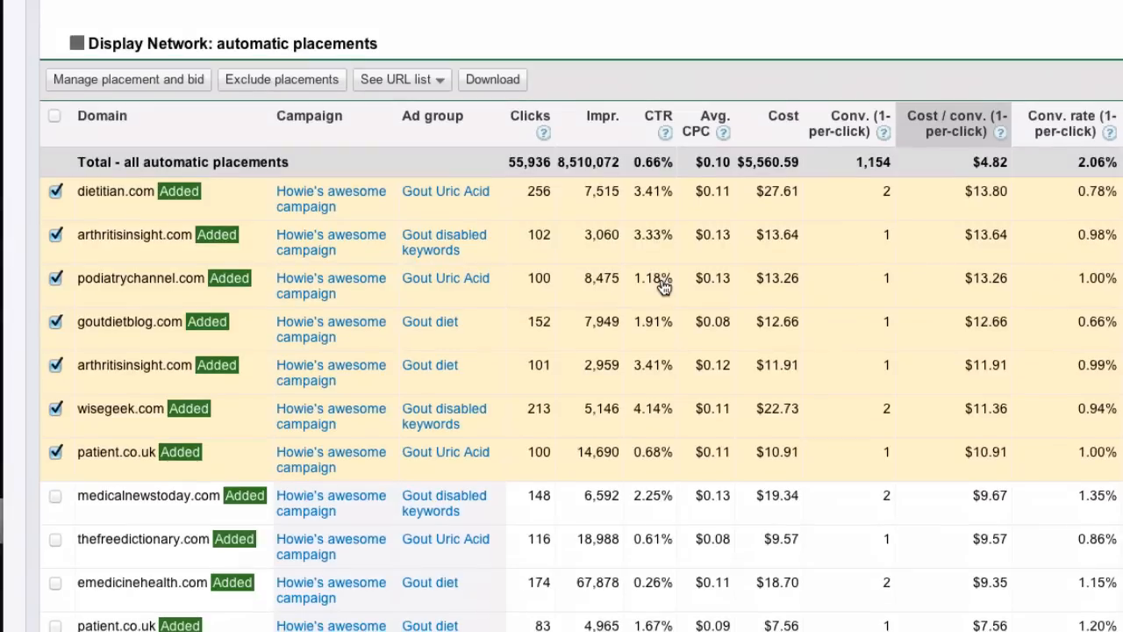
mouse_move(954, 123)
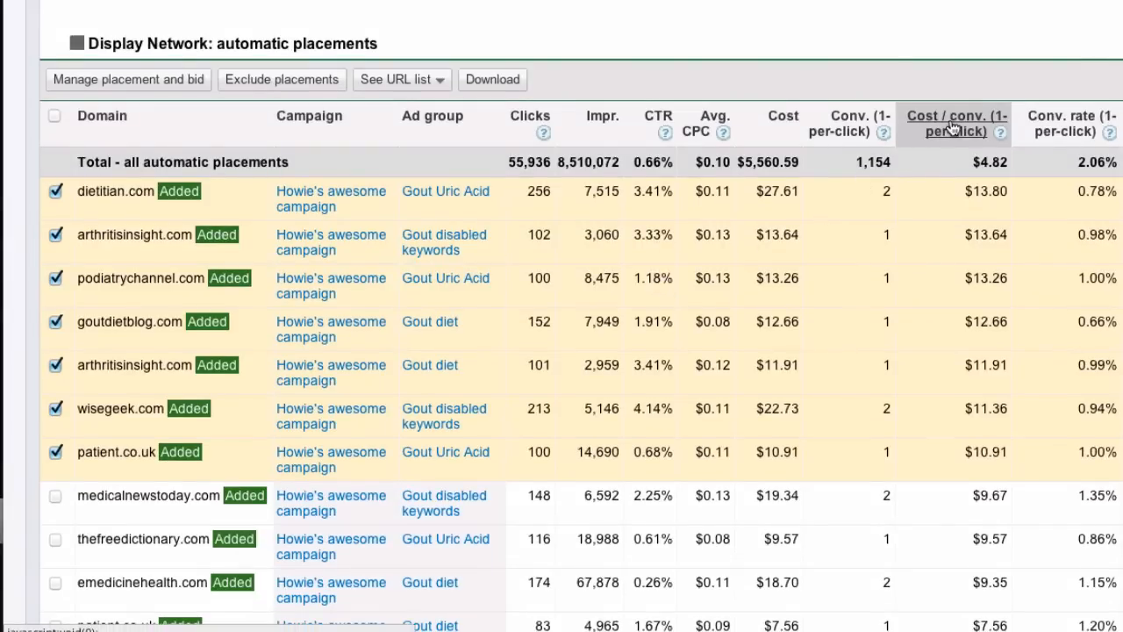
Sort automatic placements by Cost / conv. ascending, $0.00 sites first.
click(54, 115)
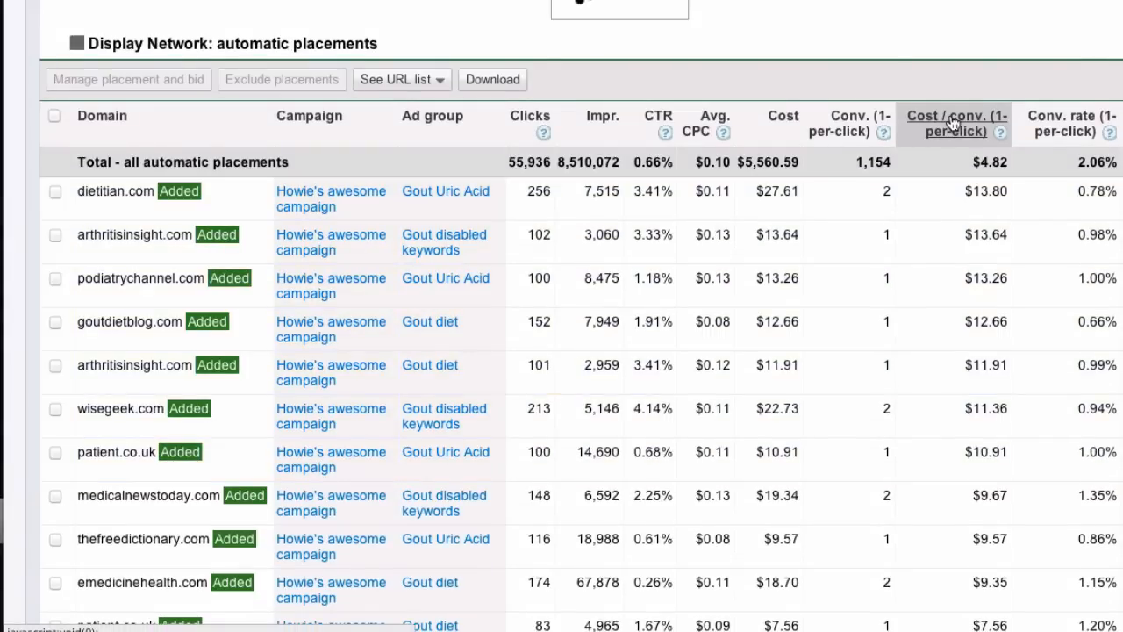
click(956, 123)
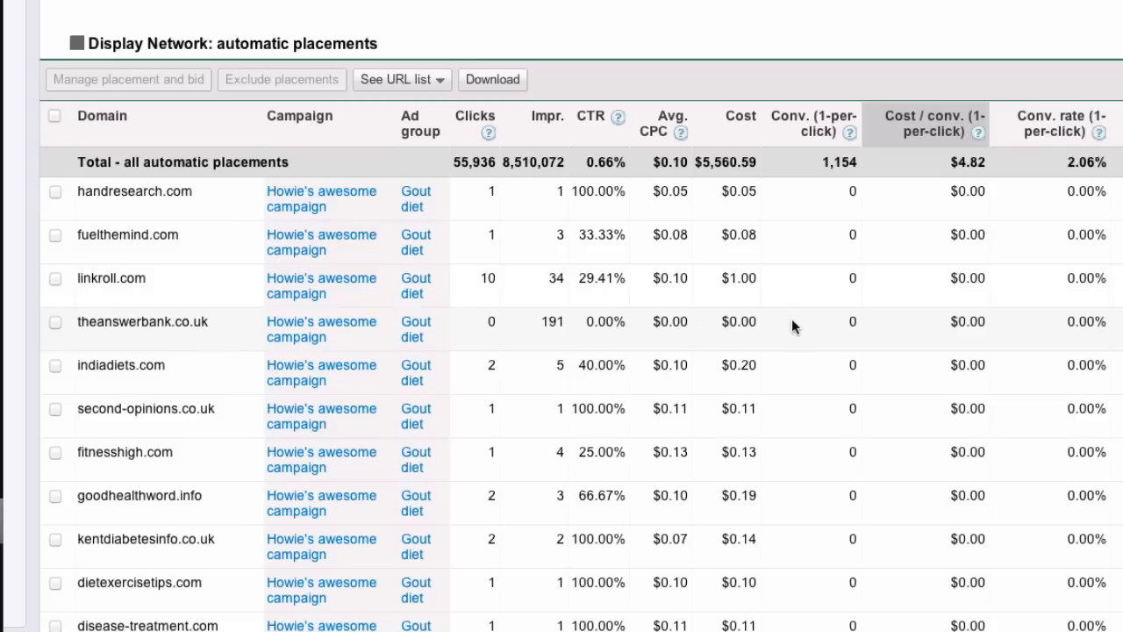
mouse_move(575, 327)
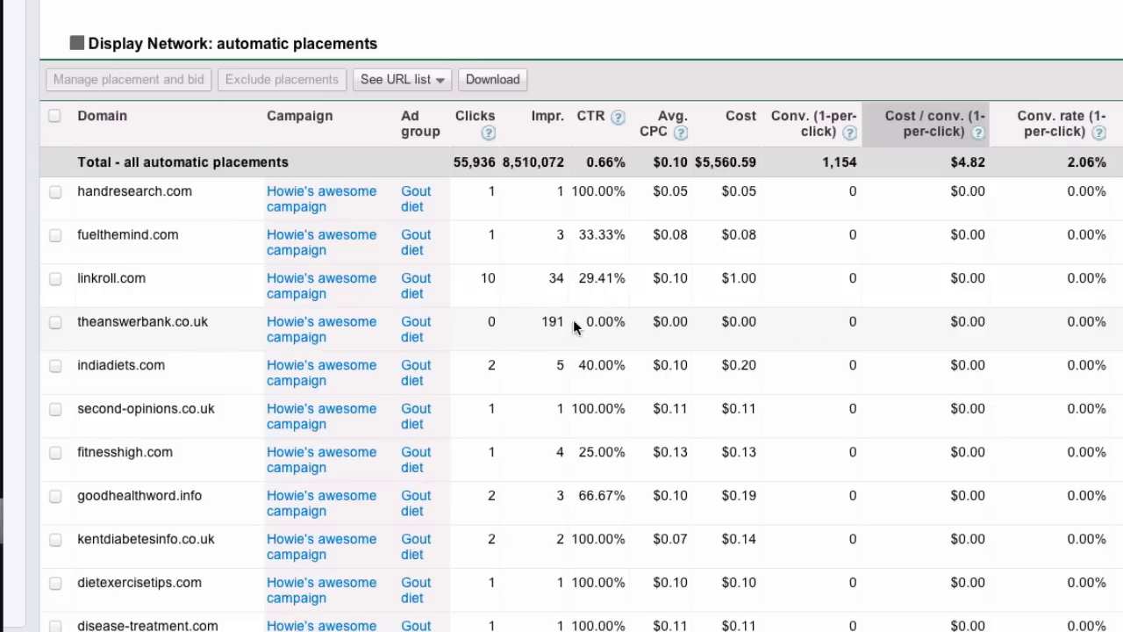
mouse_move(500, 283)
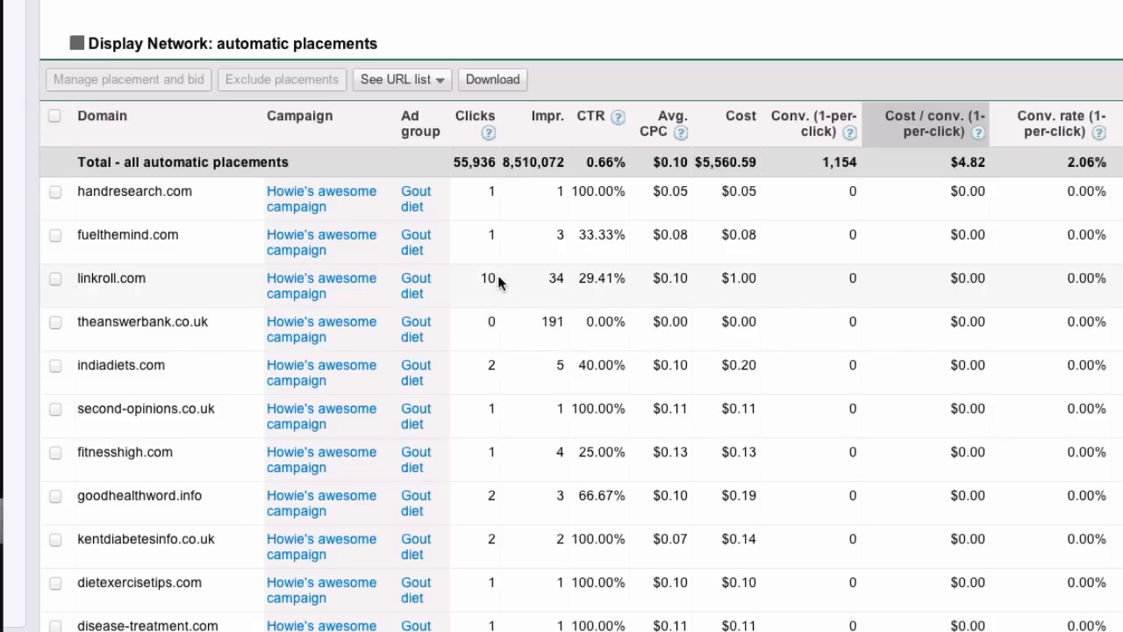
mouse_move(983, 281)
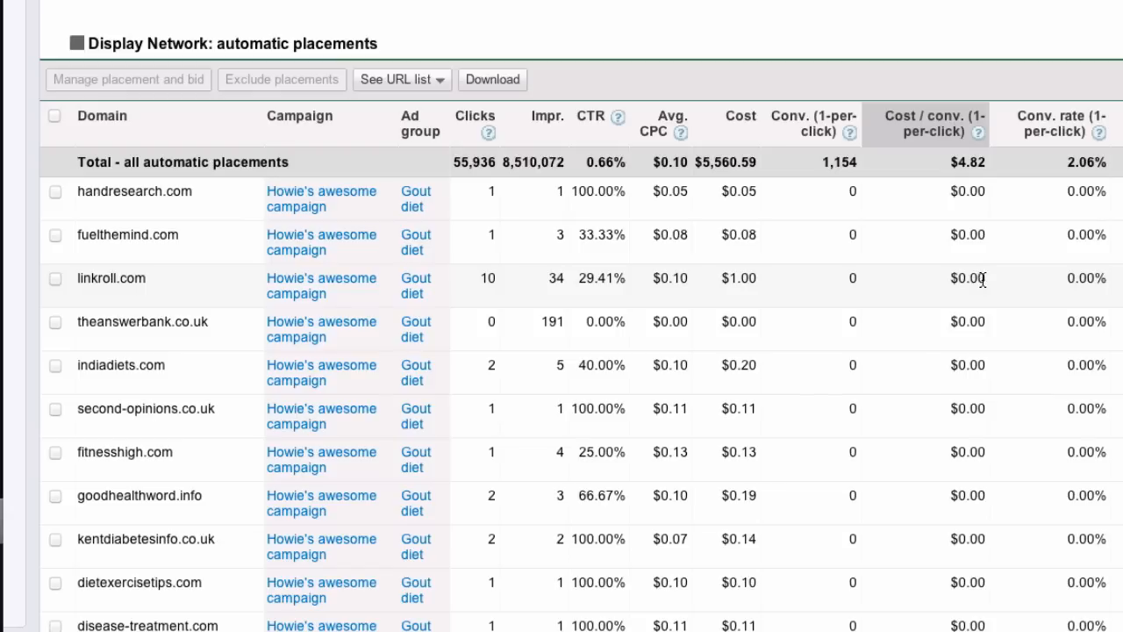
mouse_move(491, 278)
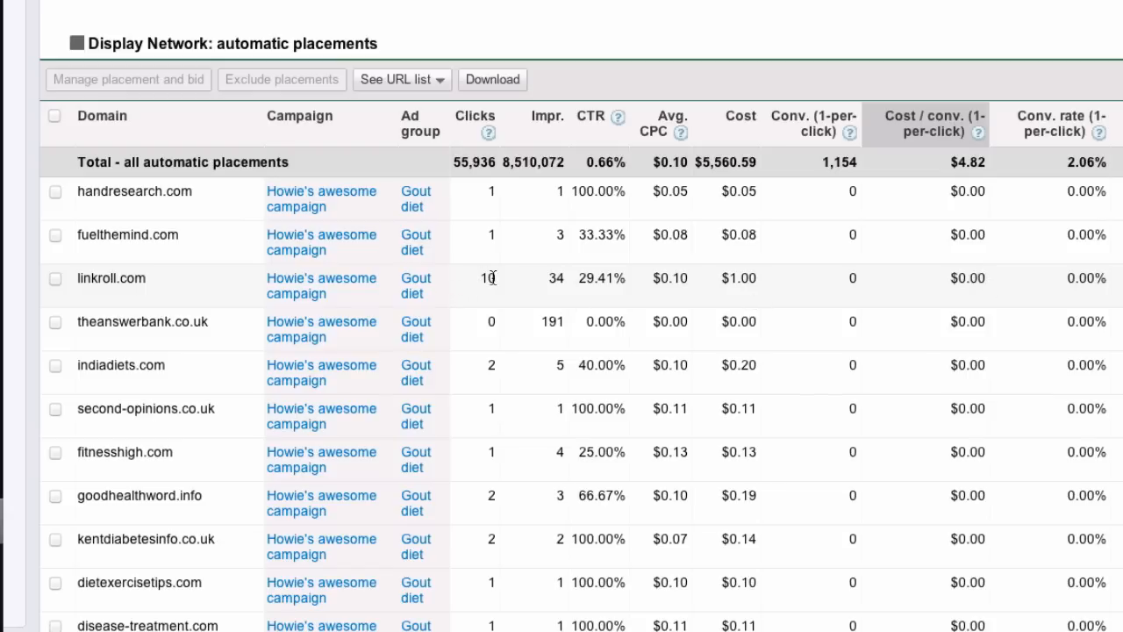
mouse_move(785, 289)
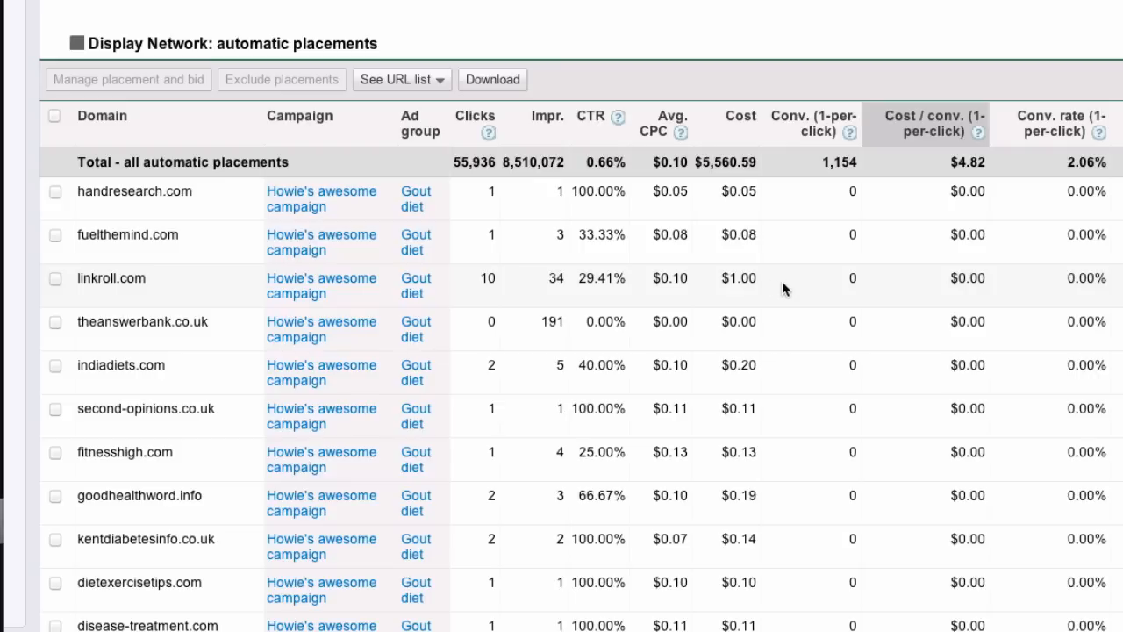
mouse_move(502, 280)
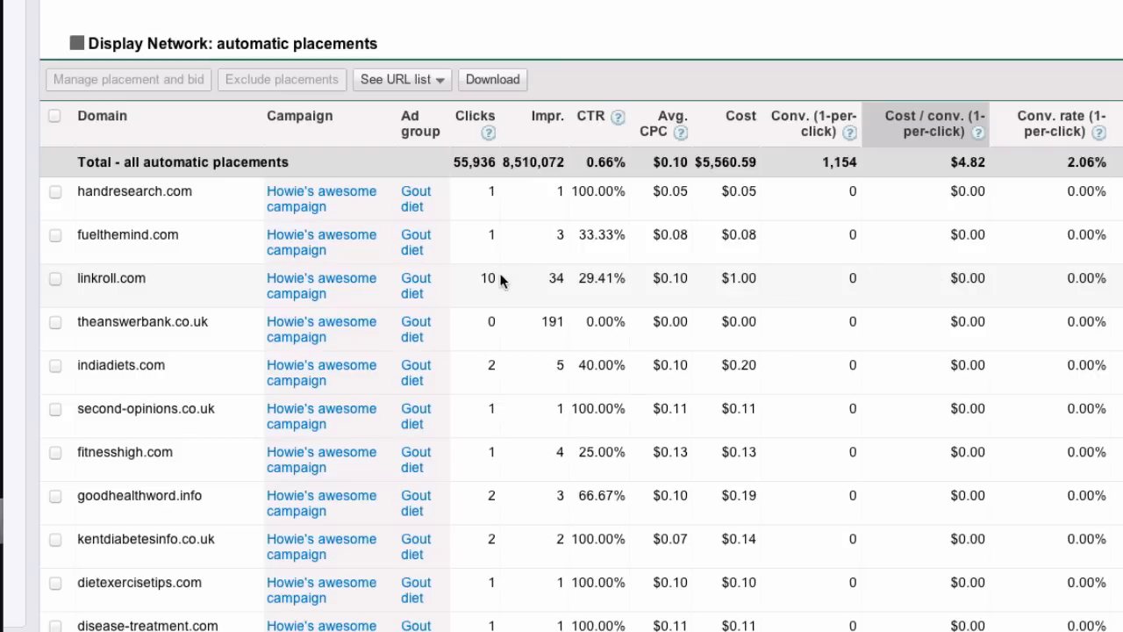
mouse_move(54, 286)
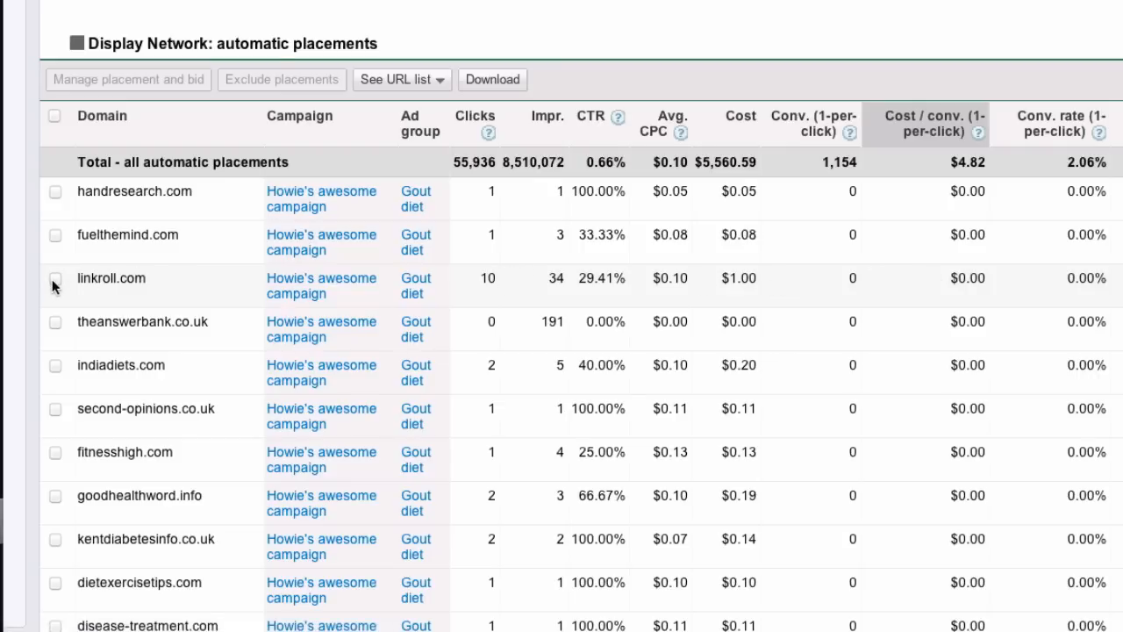
Exclude linkroll.com at the campaign level for Howie's awesome campaign.
click(55, 278)
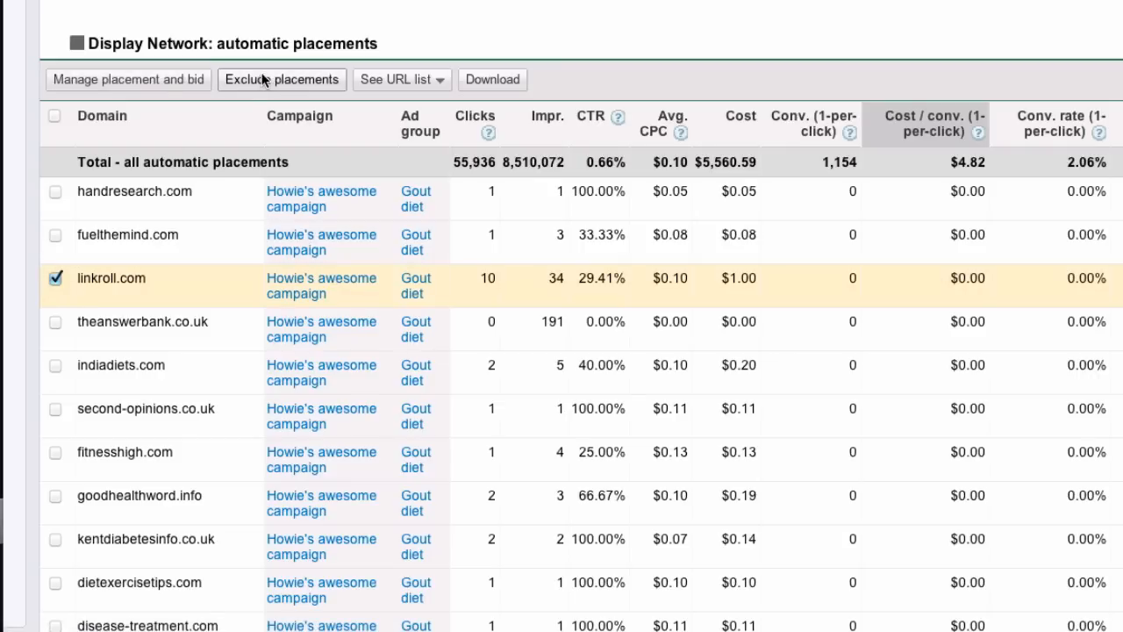
click(280, 79)
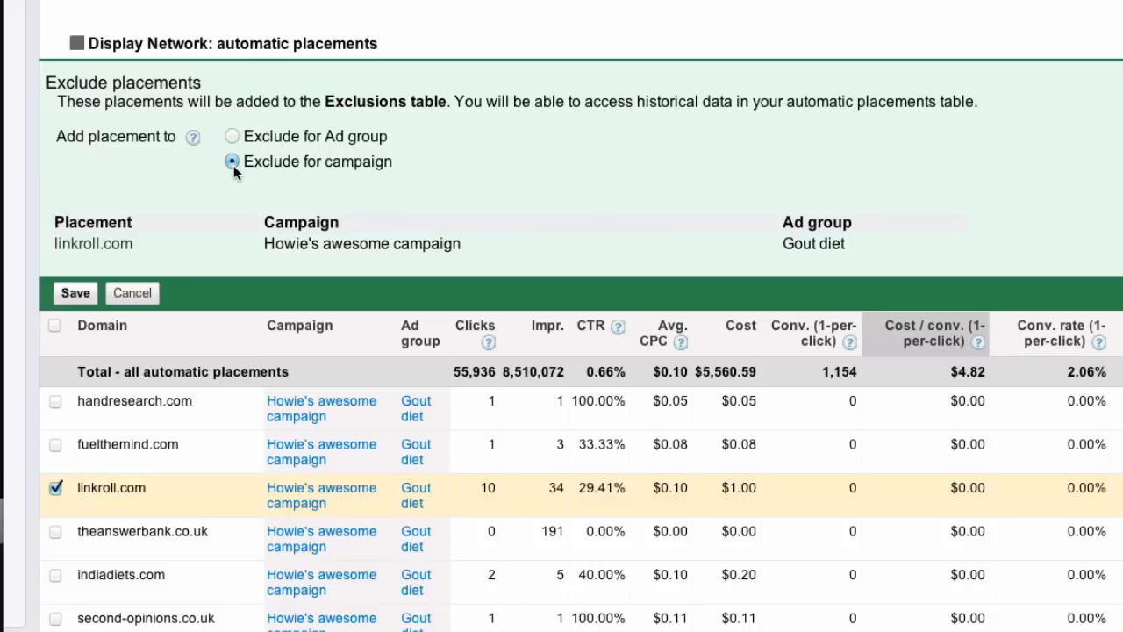
click(74, 292)
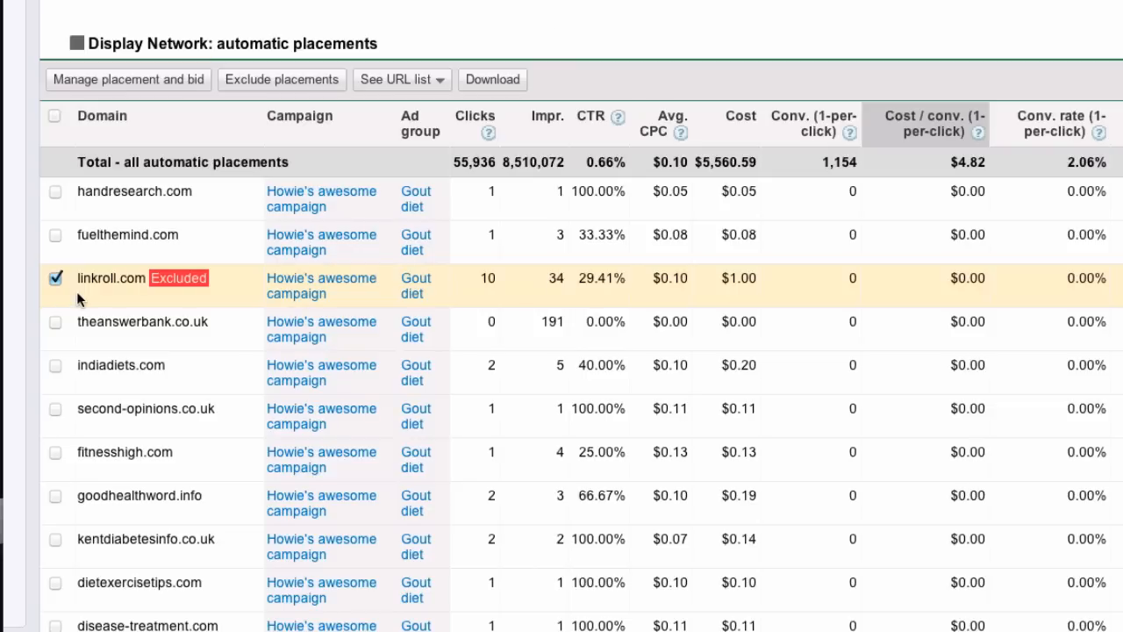
mouse_move(147, 295)
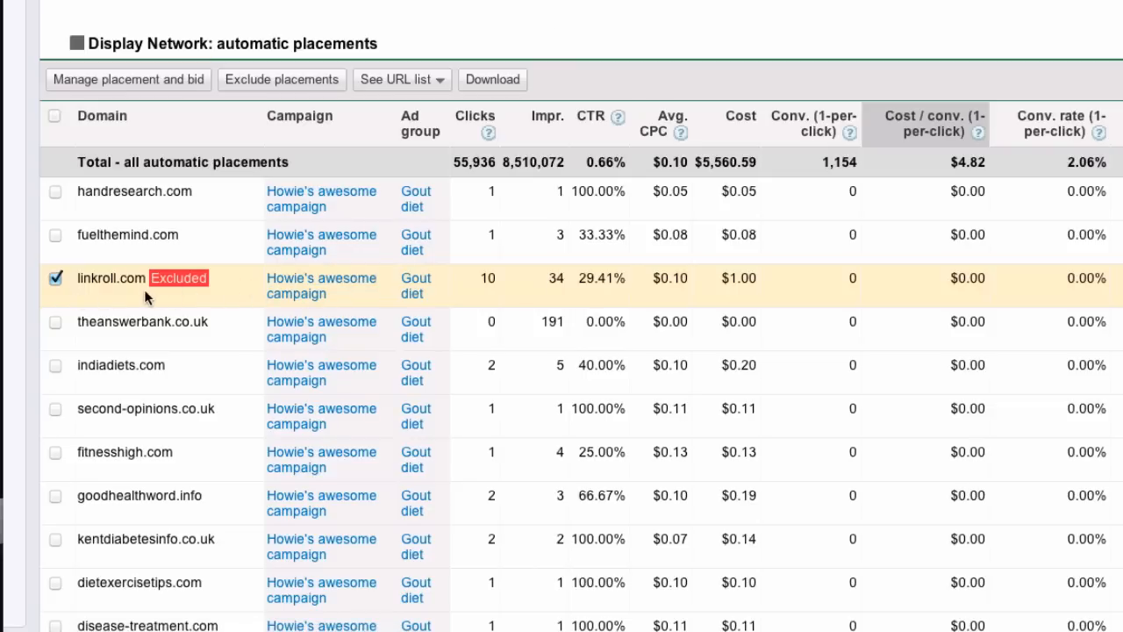
mouse_move(96, 294)
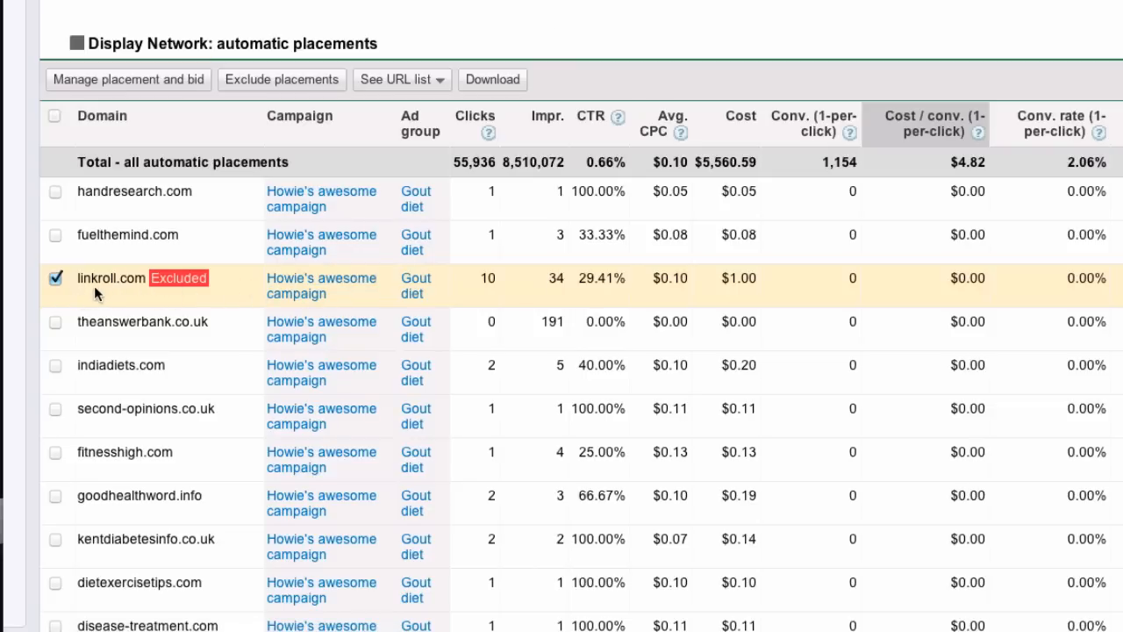
mouse_move(469, 301)
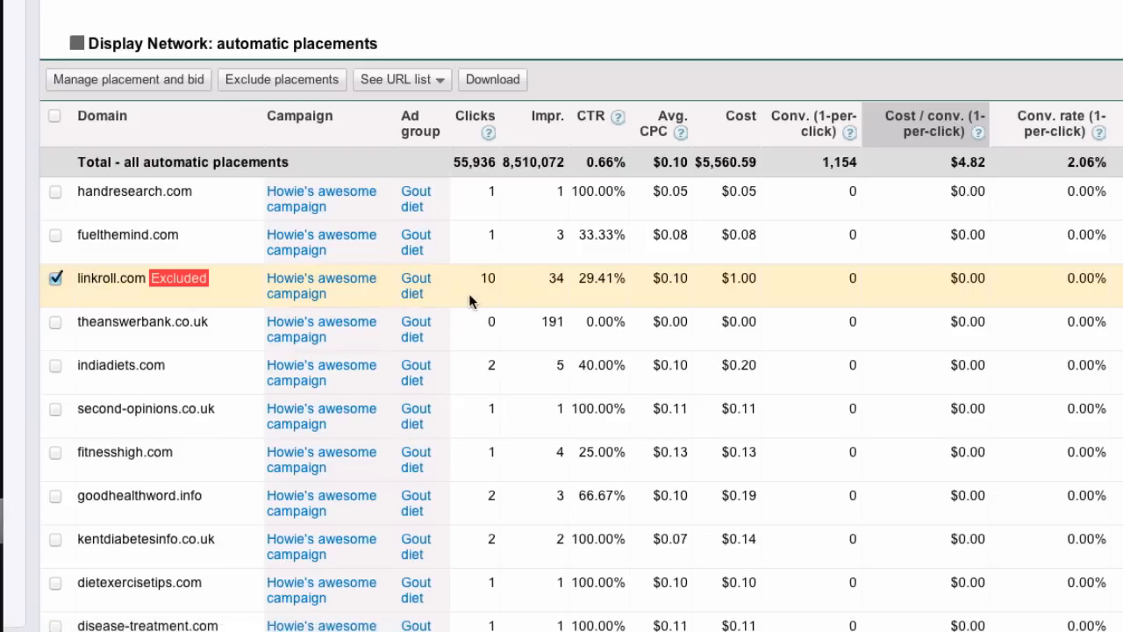
mouse_move(455, 301)
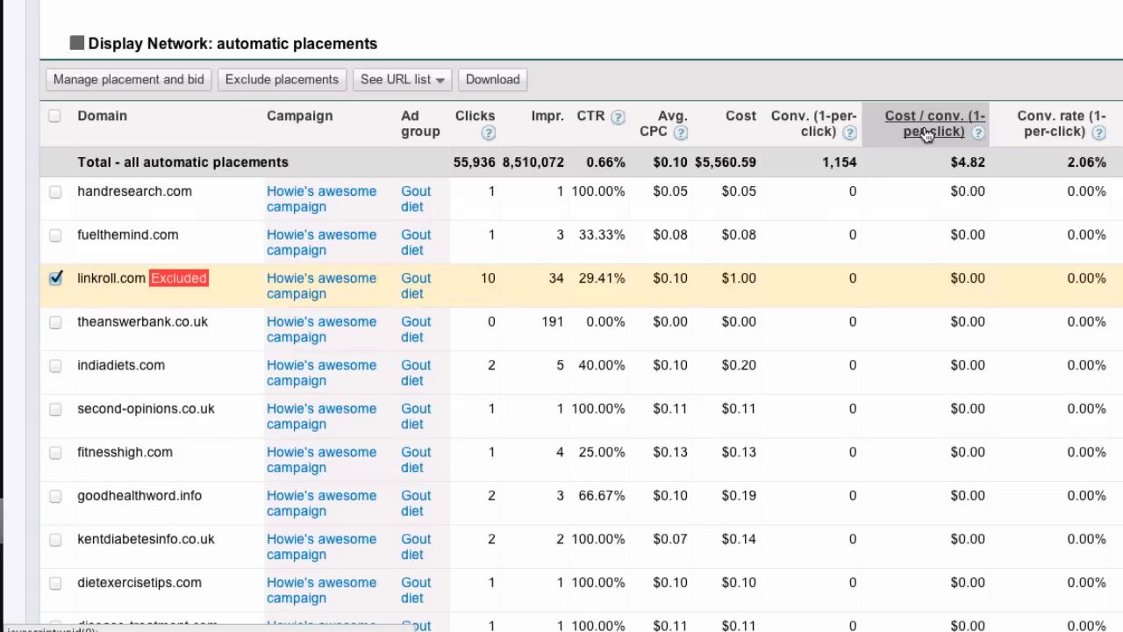
Sort placements by most clicks and check the top about.com Gout diet row.
click(928, 124)
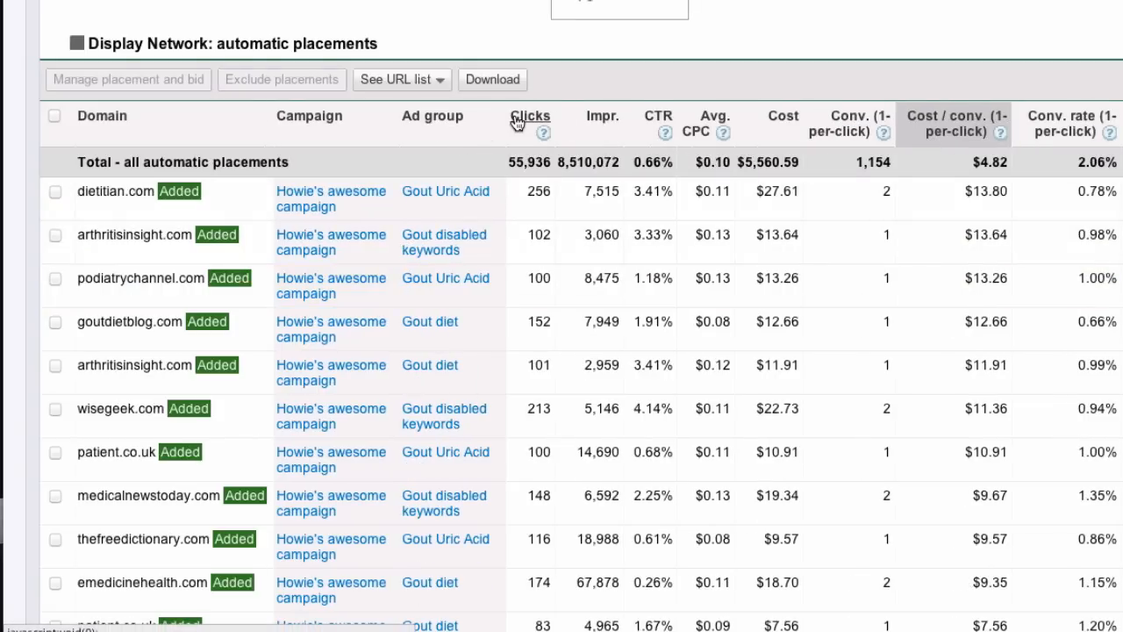
click(530, 116)
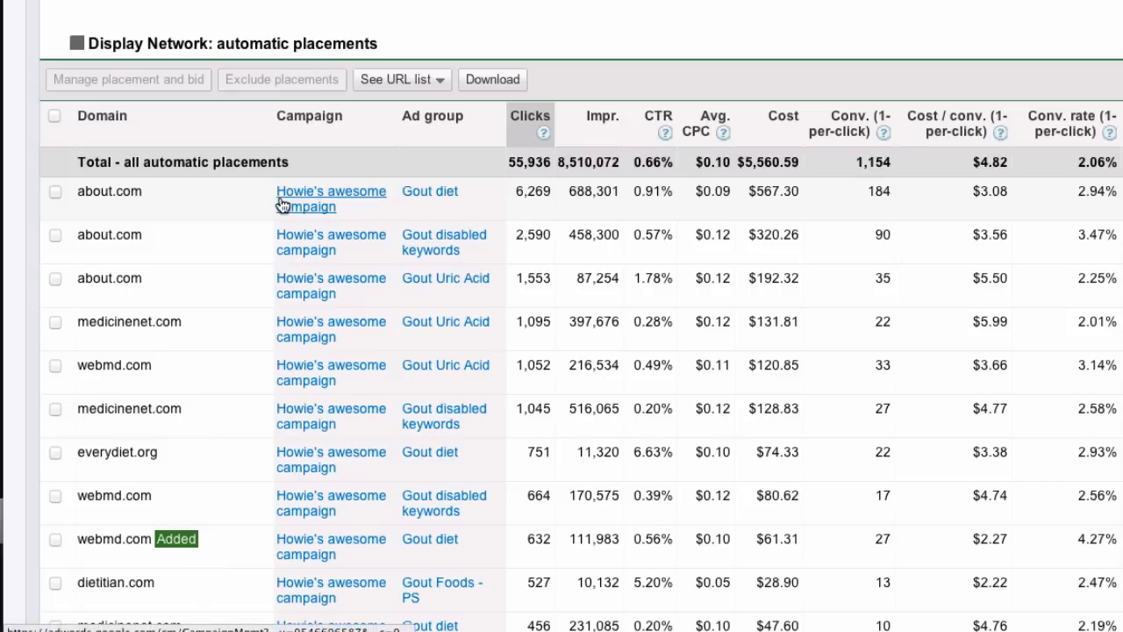
mouse_move(337, 202)
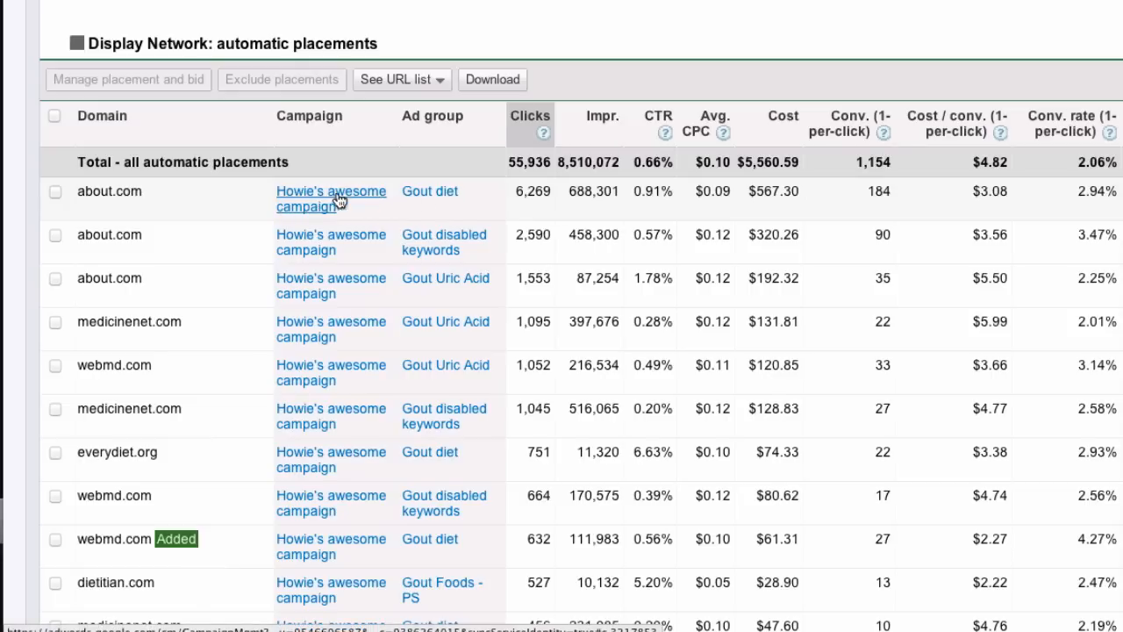
mouse_move(989, 208)
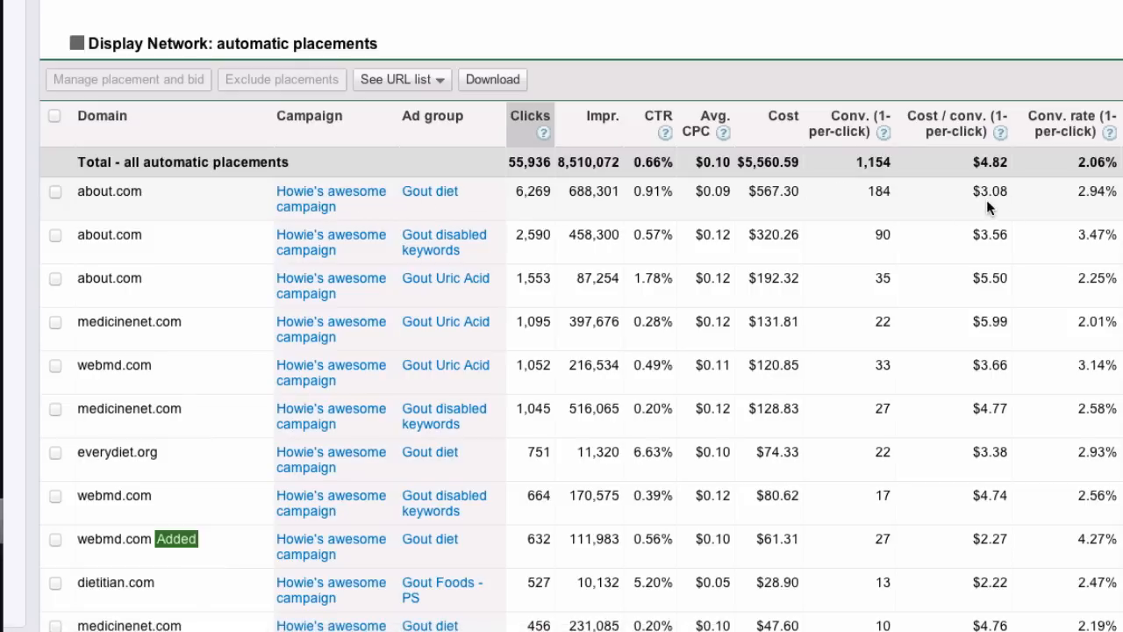
mouse_move(55, 191)
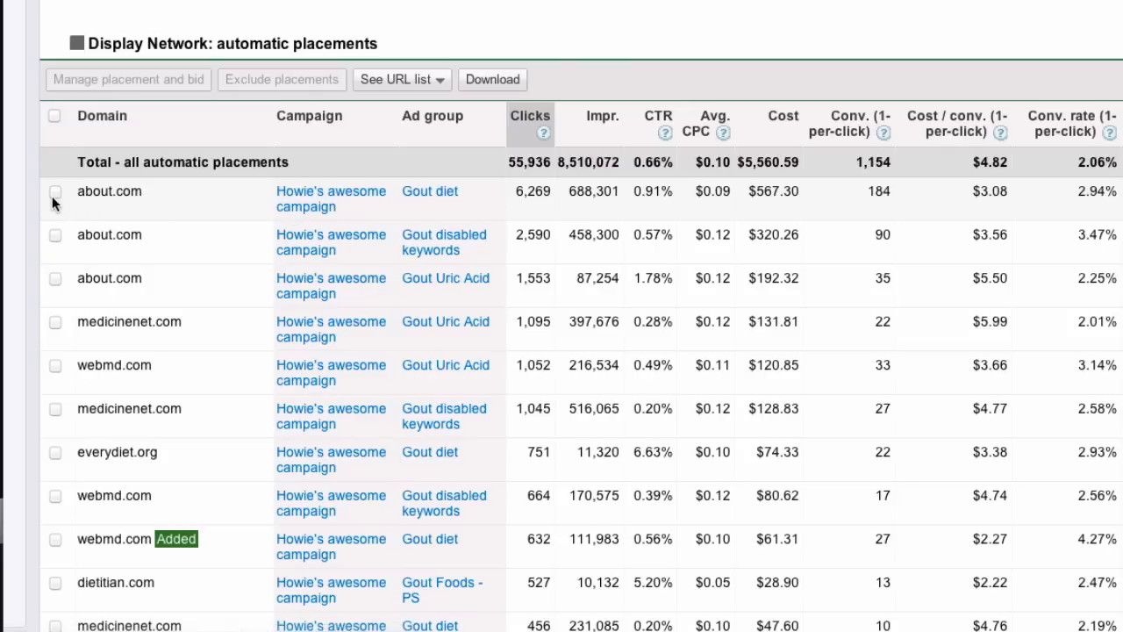
mouse_move(135, 266)
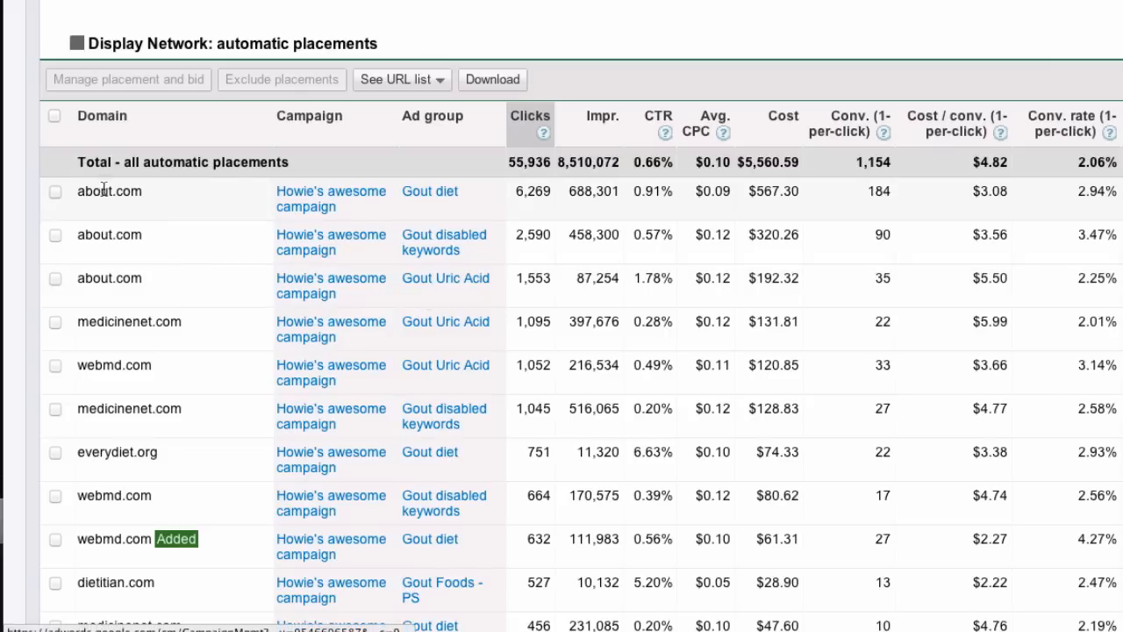
mouse_move(55, 197)
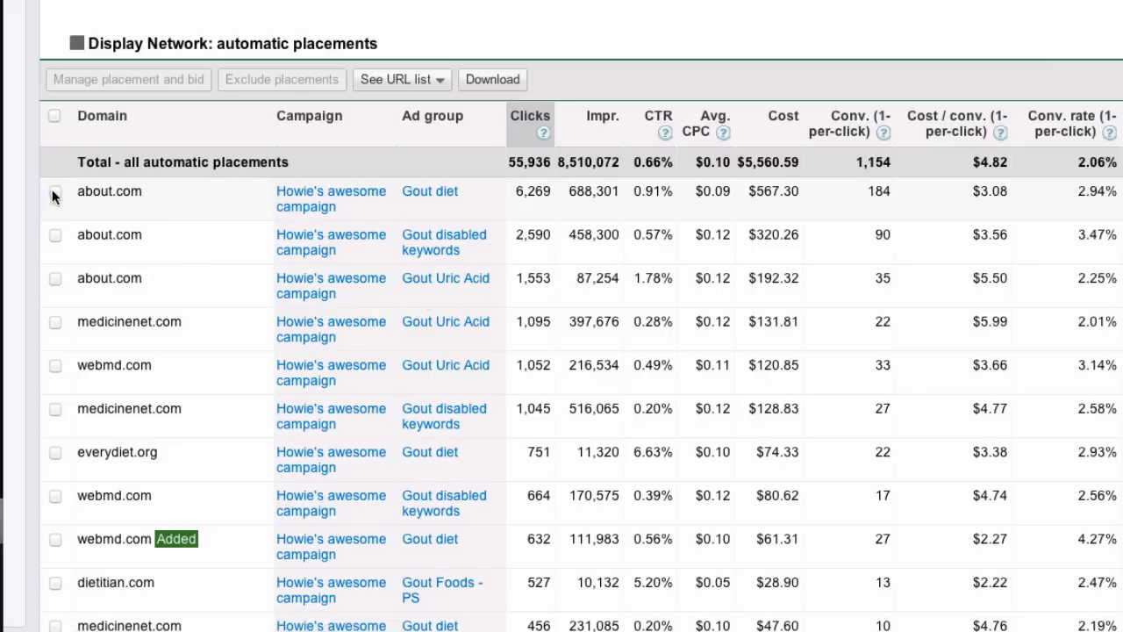
mouse_move(441, 205)
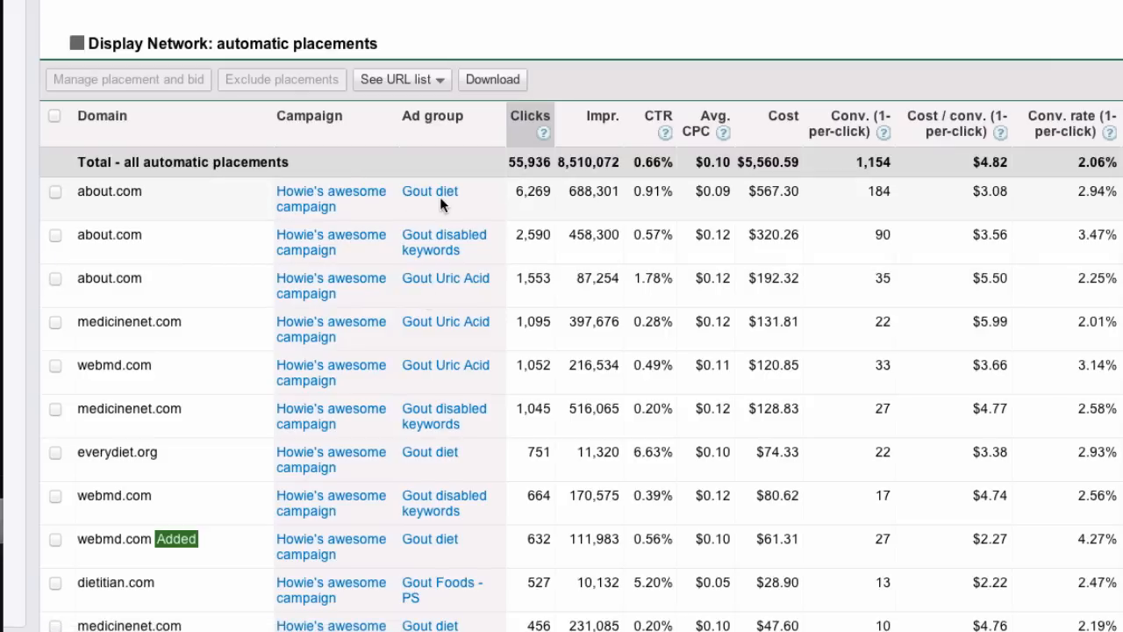
click(55, 191)
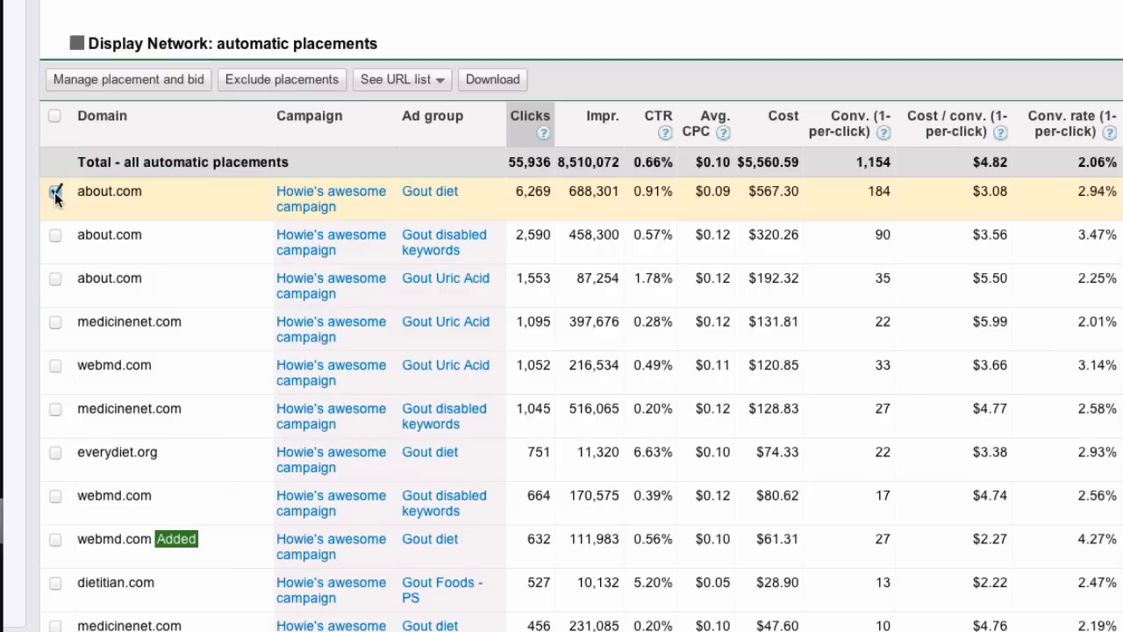
List the selected placement's arthritis.about.com page URLs and review their stats.
click(396, 79)
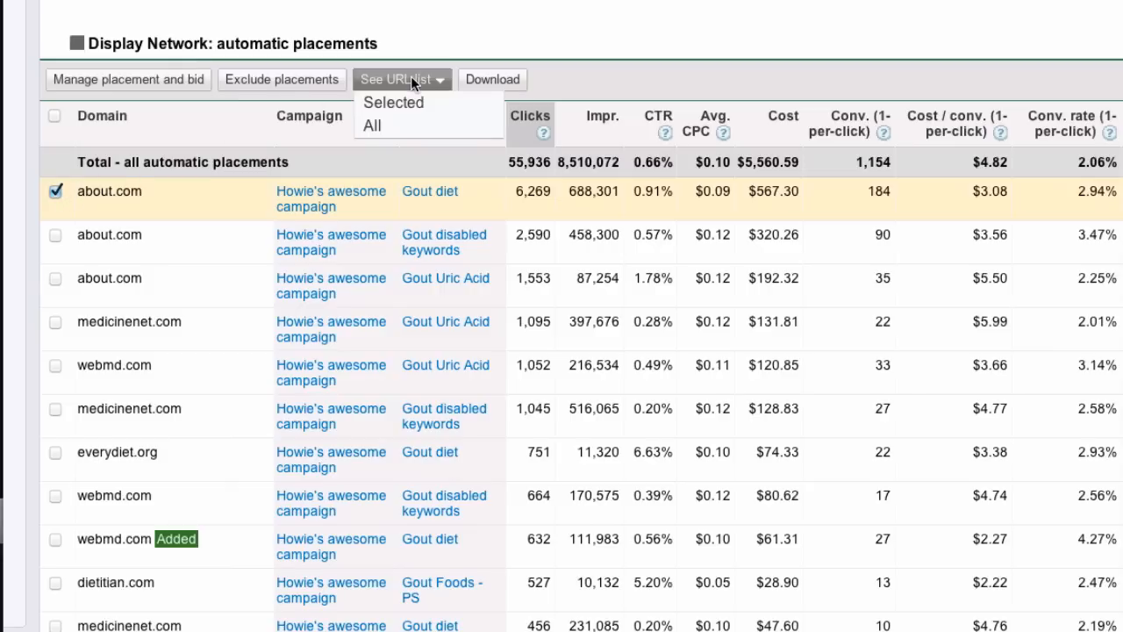
mouse_move(412, 103)
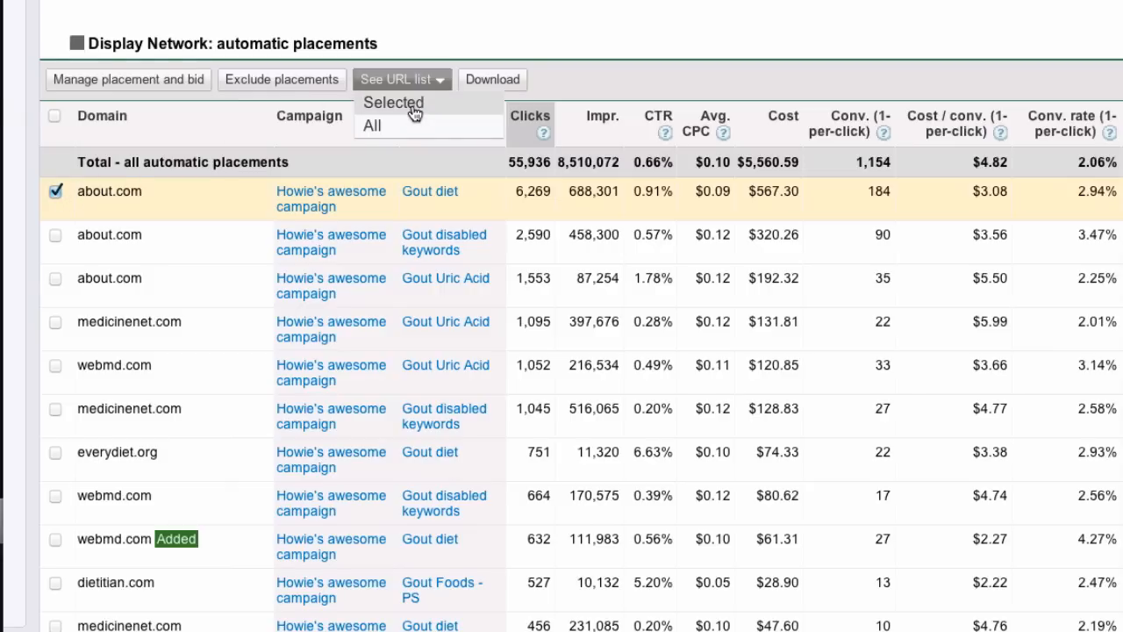
click(372, 126)
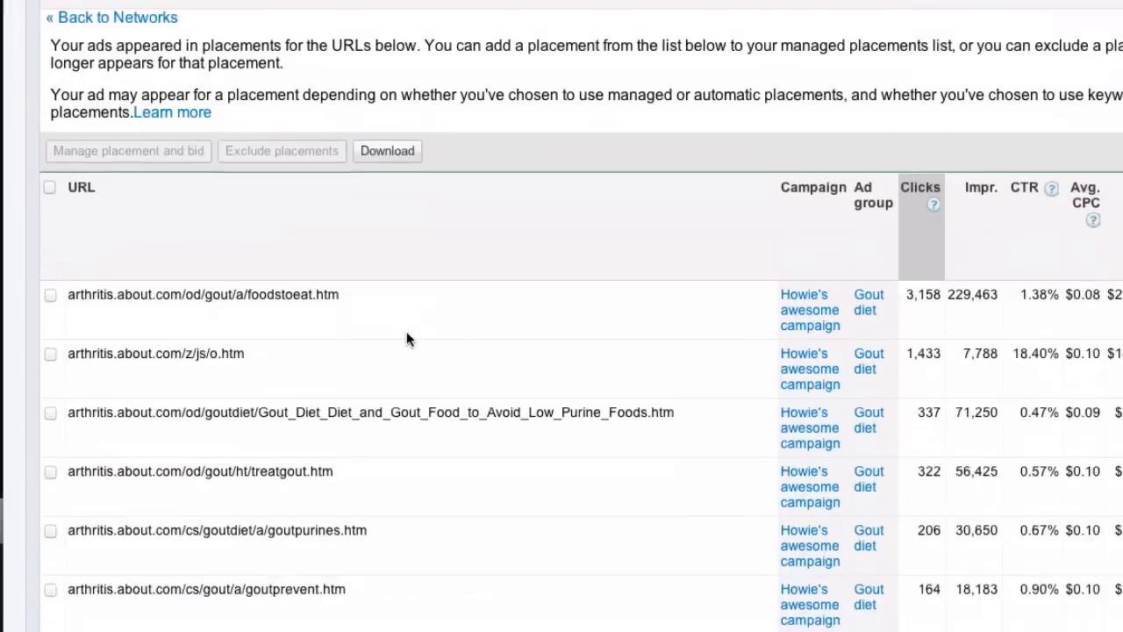
scroll(down, 3)
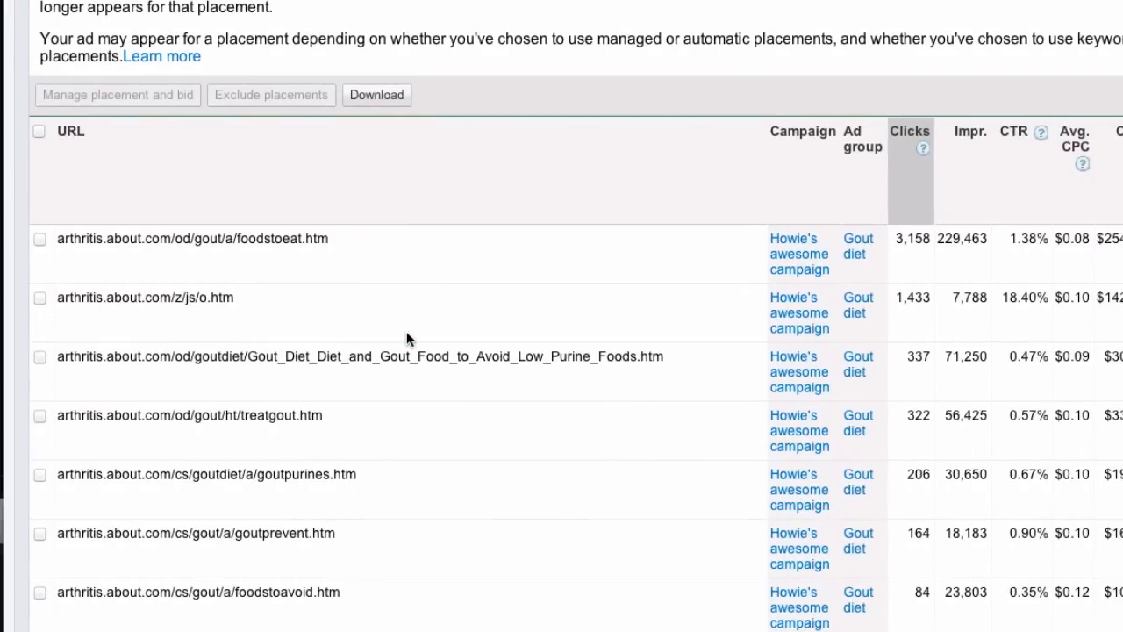
scroll(right, 3)
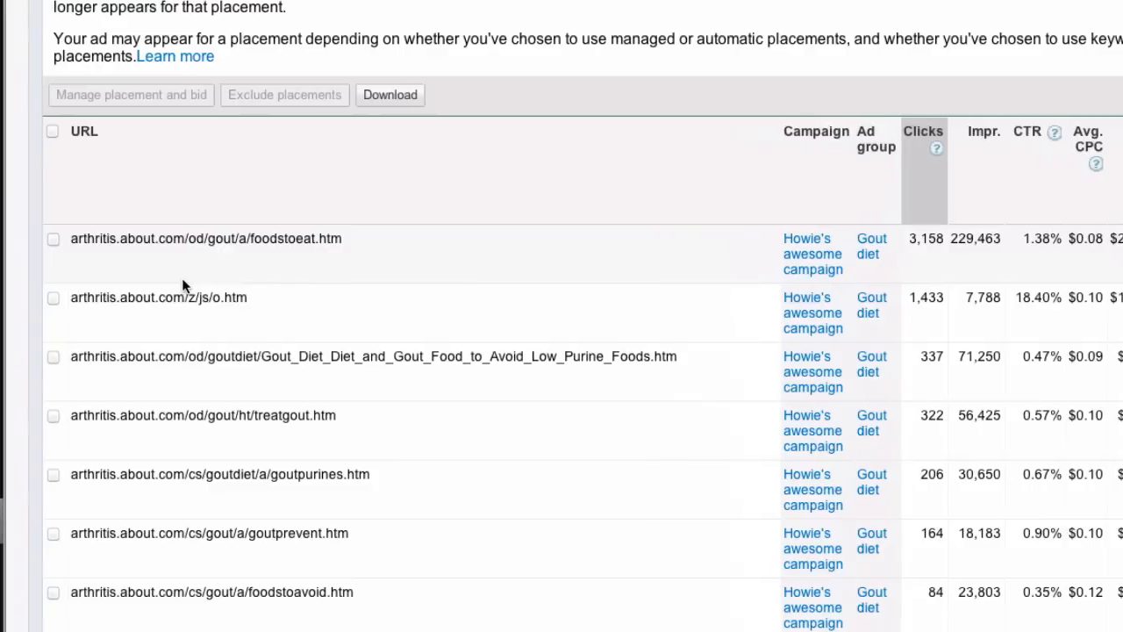
mouse_move(368, 287)
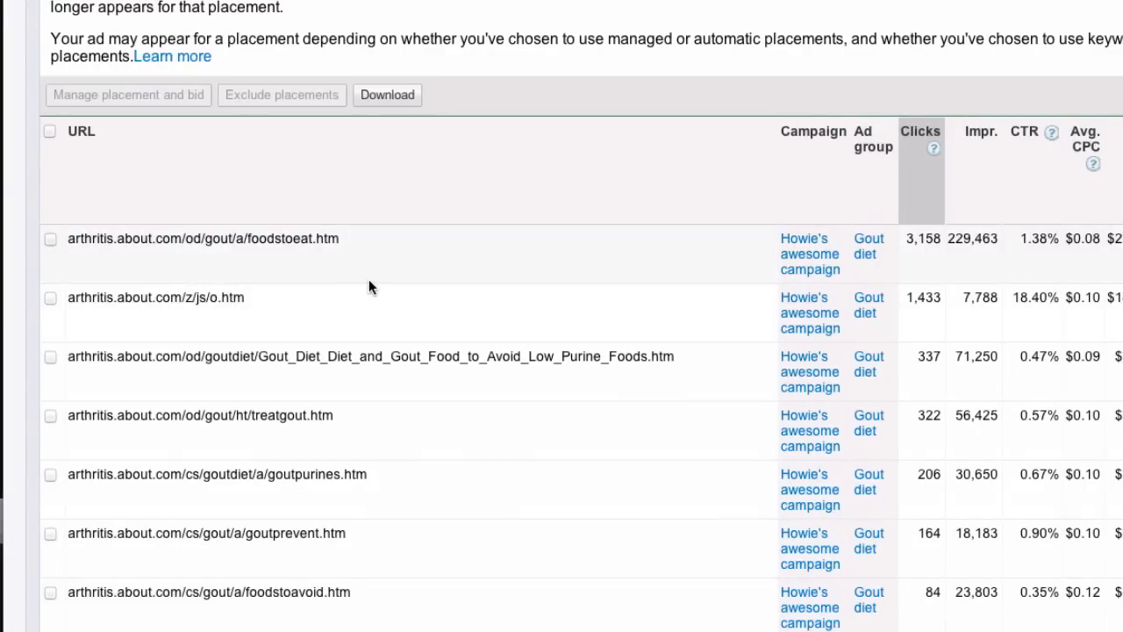
scroll(right, 3)
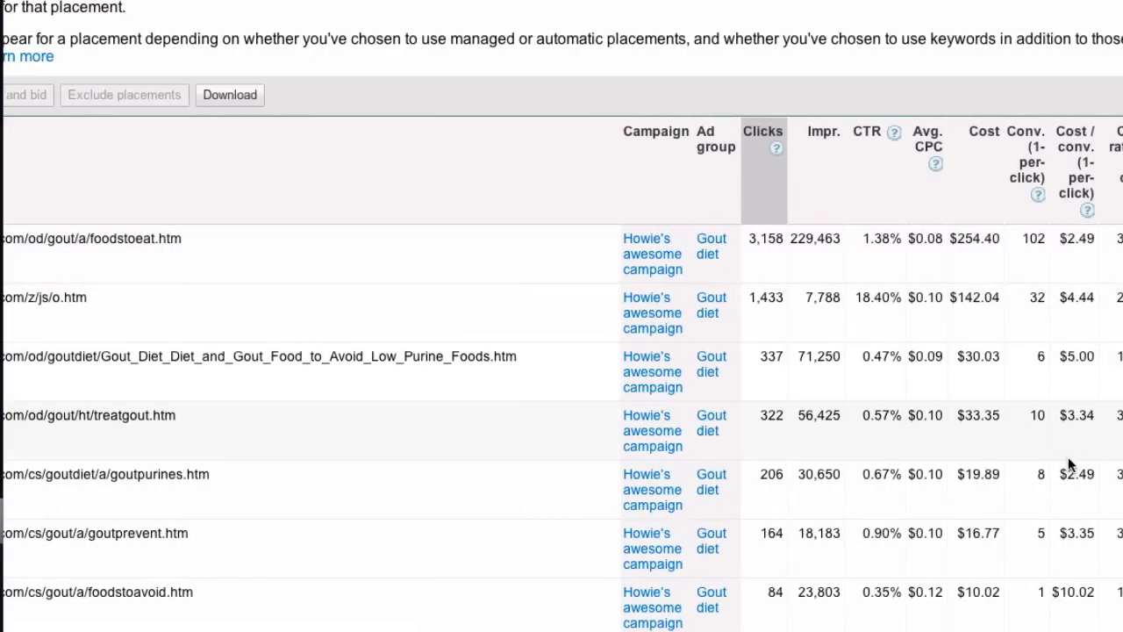
scroll(down, 3)
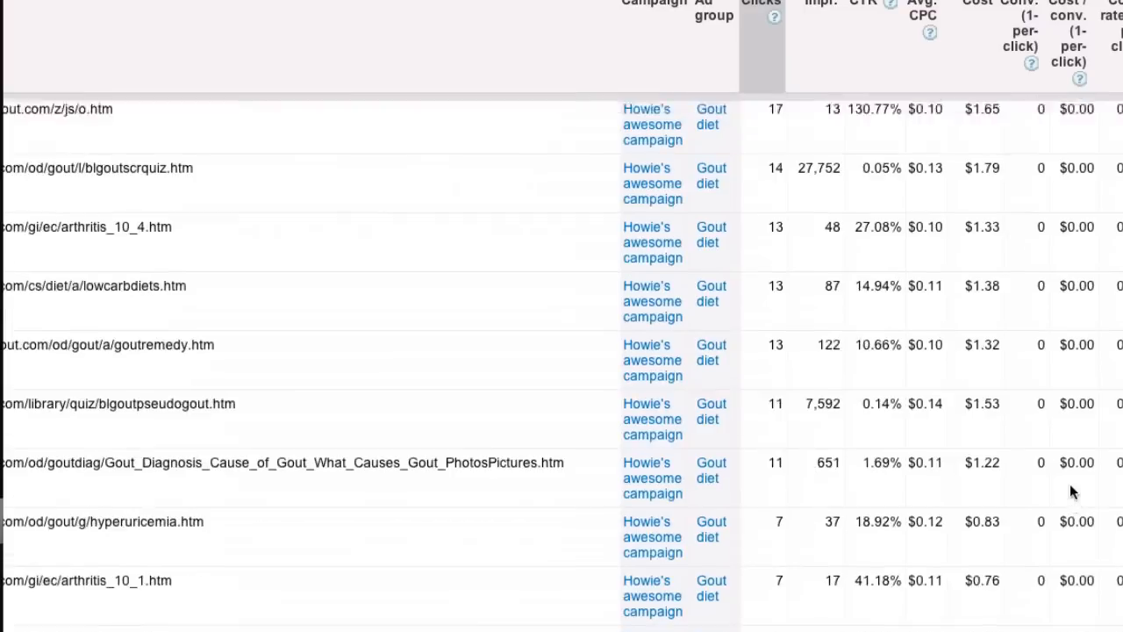
scroll(down, 3)
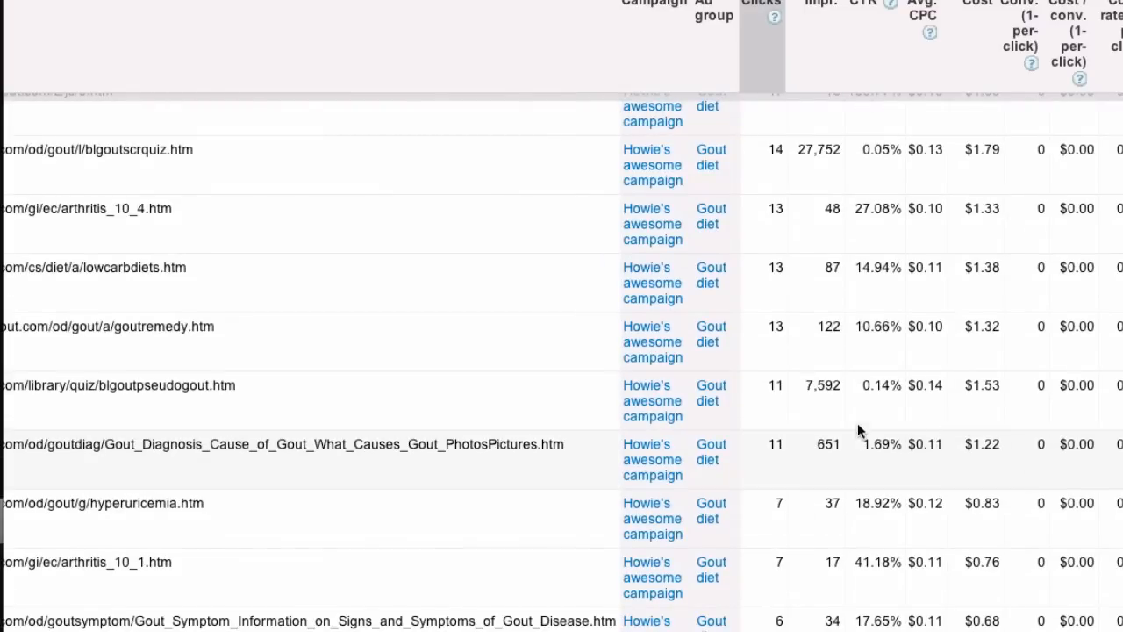
mouse_move(922, 384)
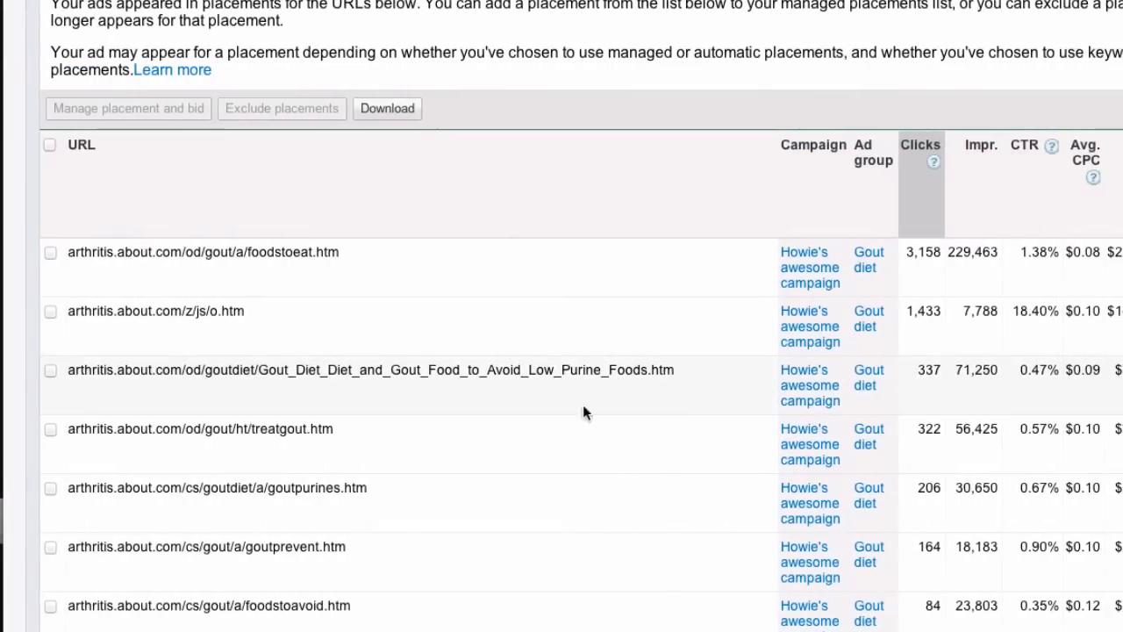
scroll(down, 3)
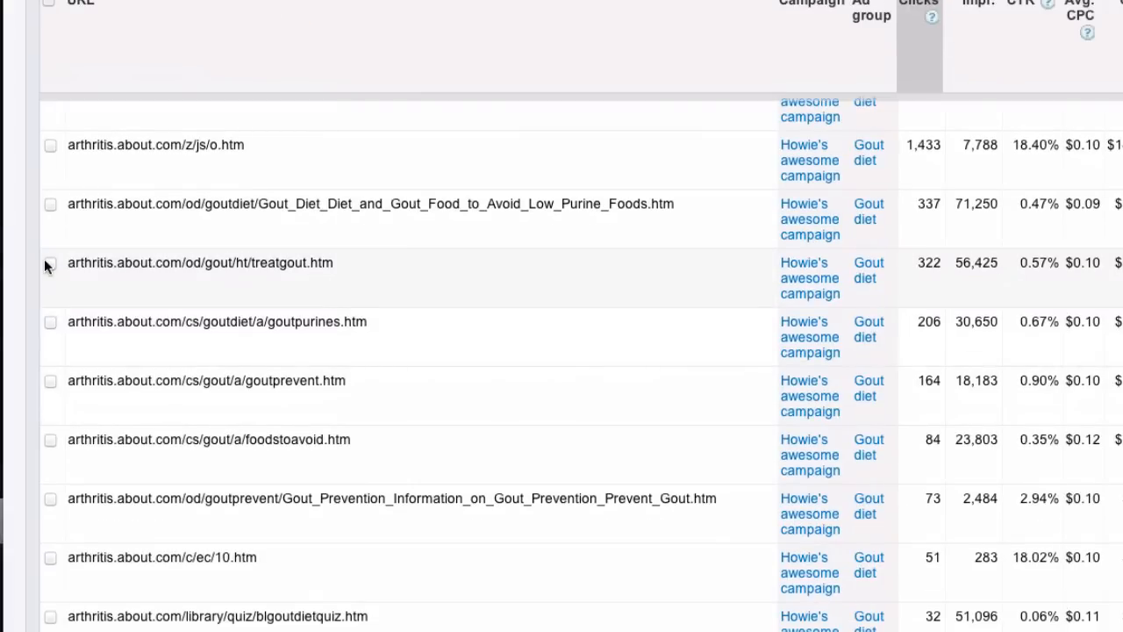
Add treatgout.htm and goutpurines.htm as managed placements, both bid at $0.25.
click(50, 263)
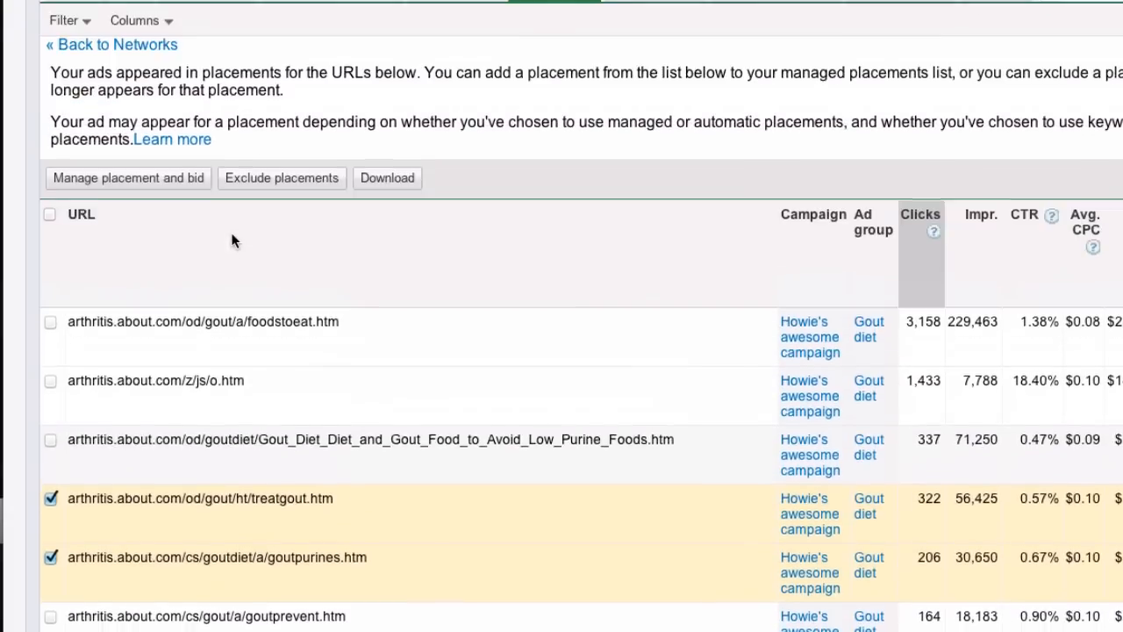
click(127, 177)
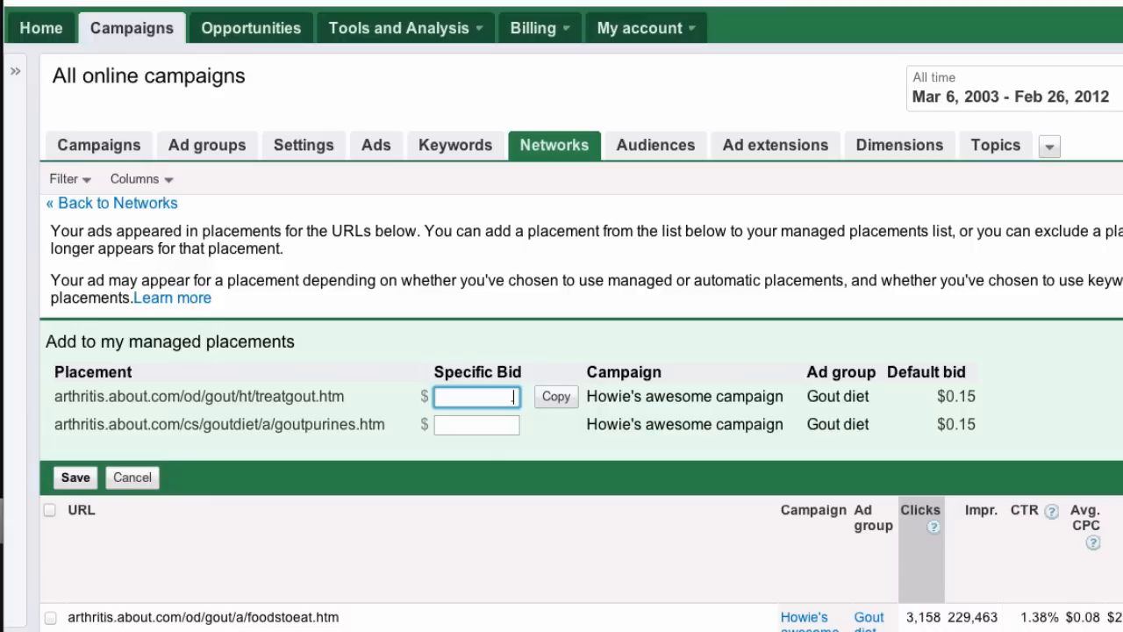
click(555, 396)
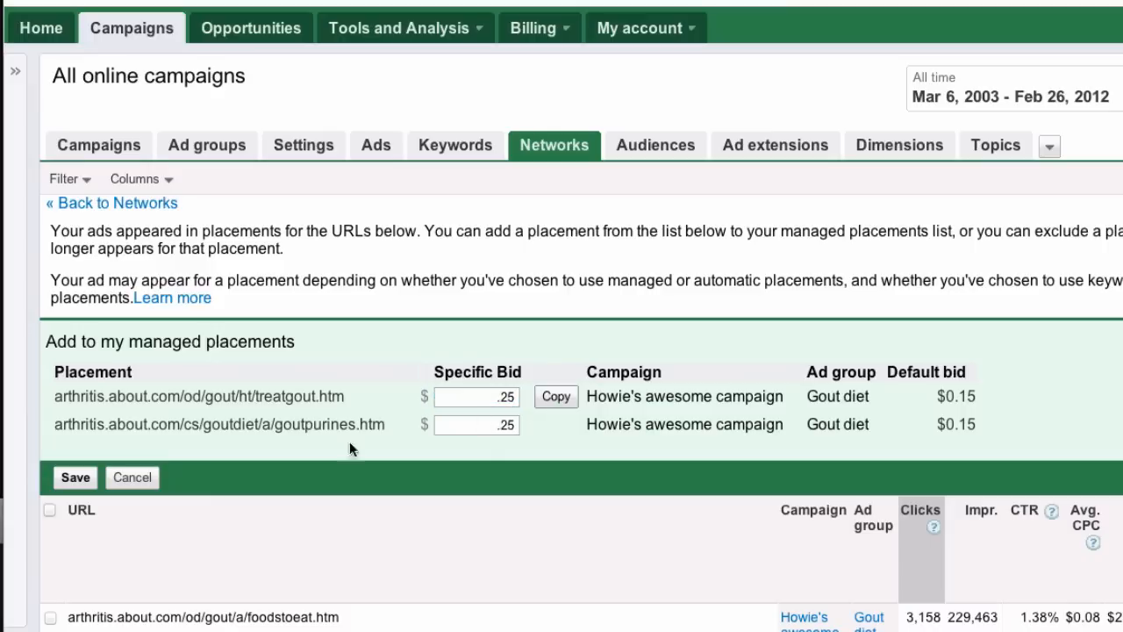
click(74, 477)
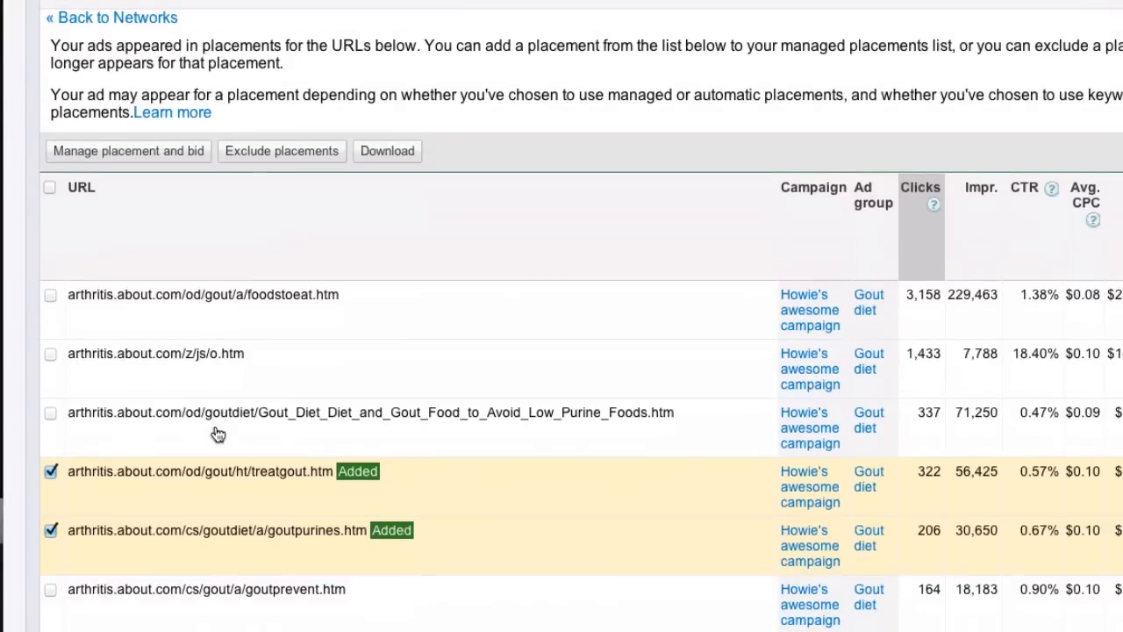
Add only the foodstoavoid.htm page as a managed placement with a $0.14 bid.
scroll(down, 3)
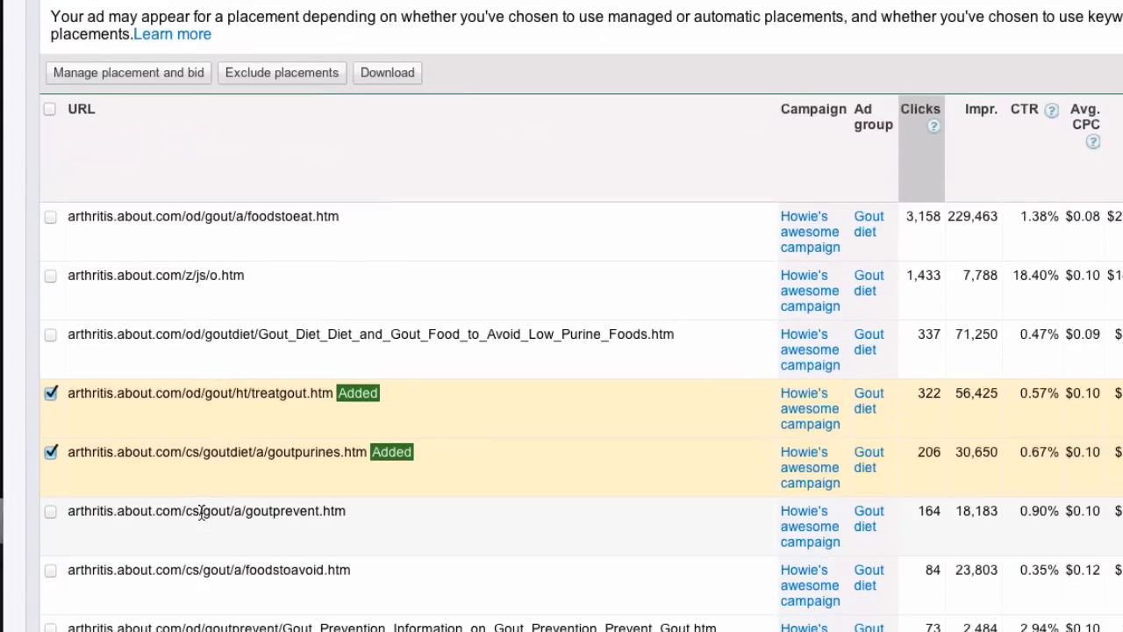
scroll(right, 3)
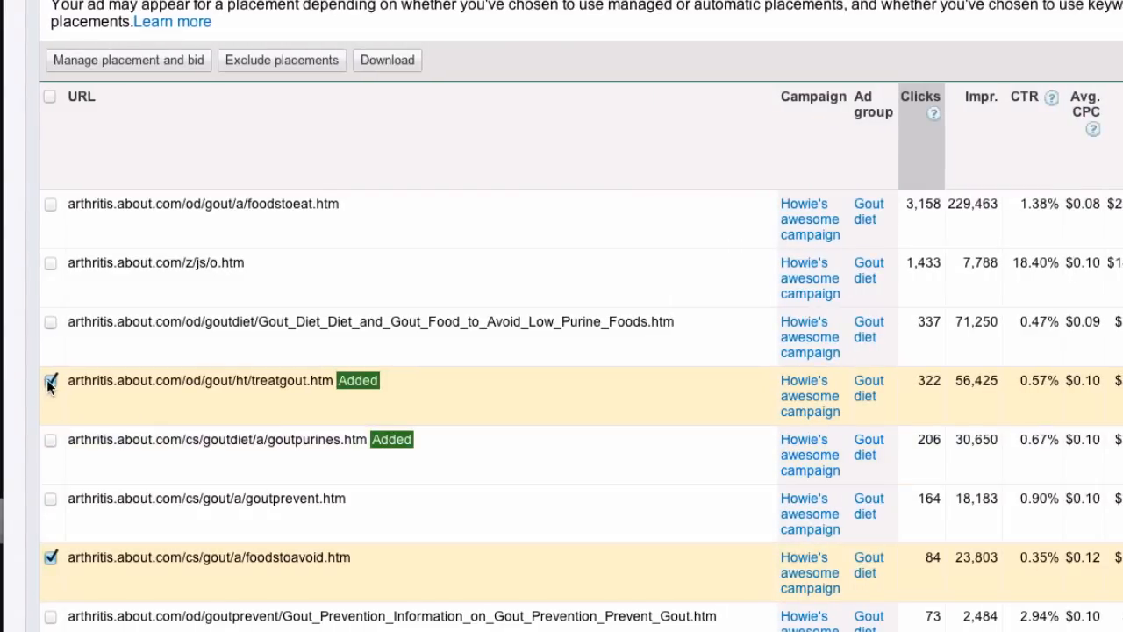
click(50, 385)
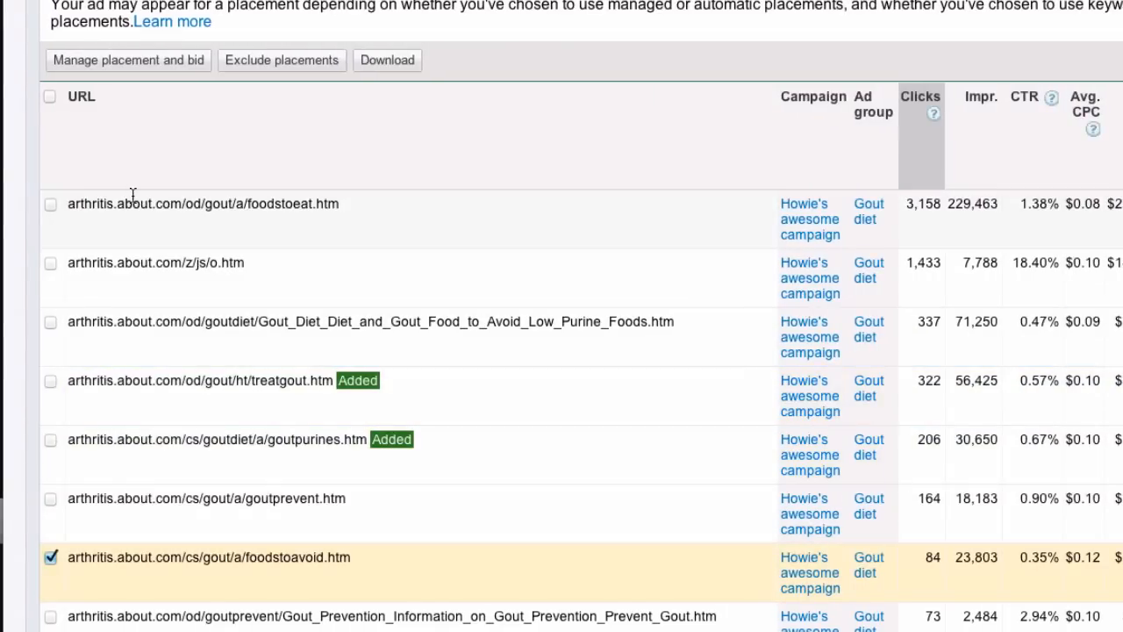
click(128, 59)
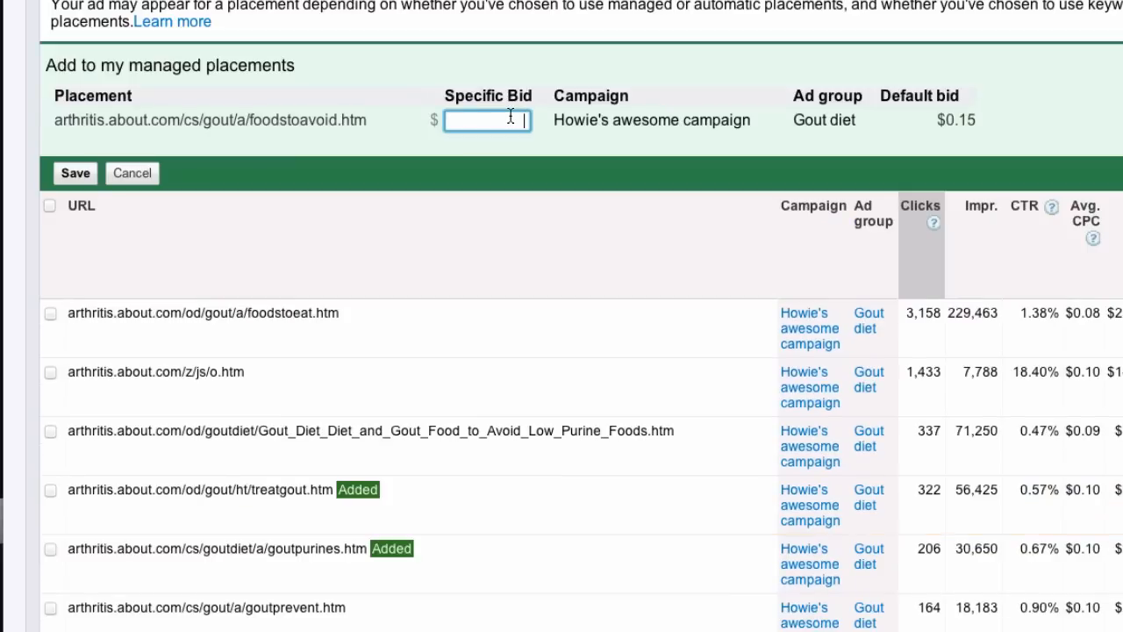
text(.14)
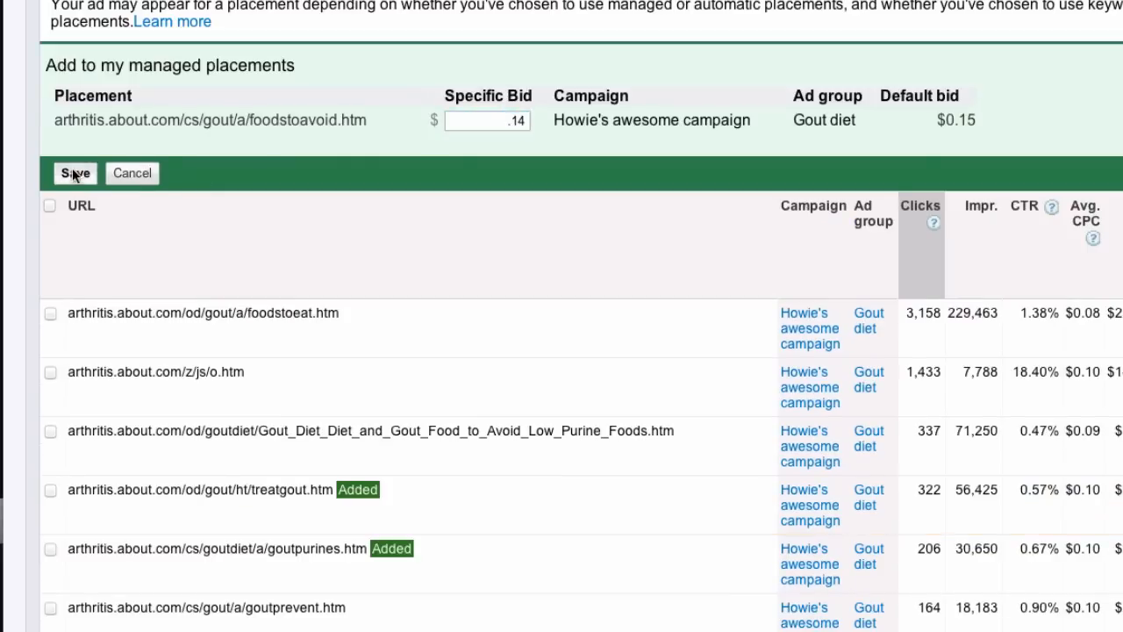
click(74, 173)
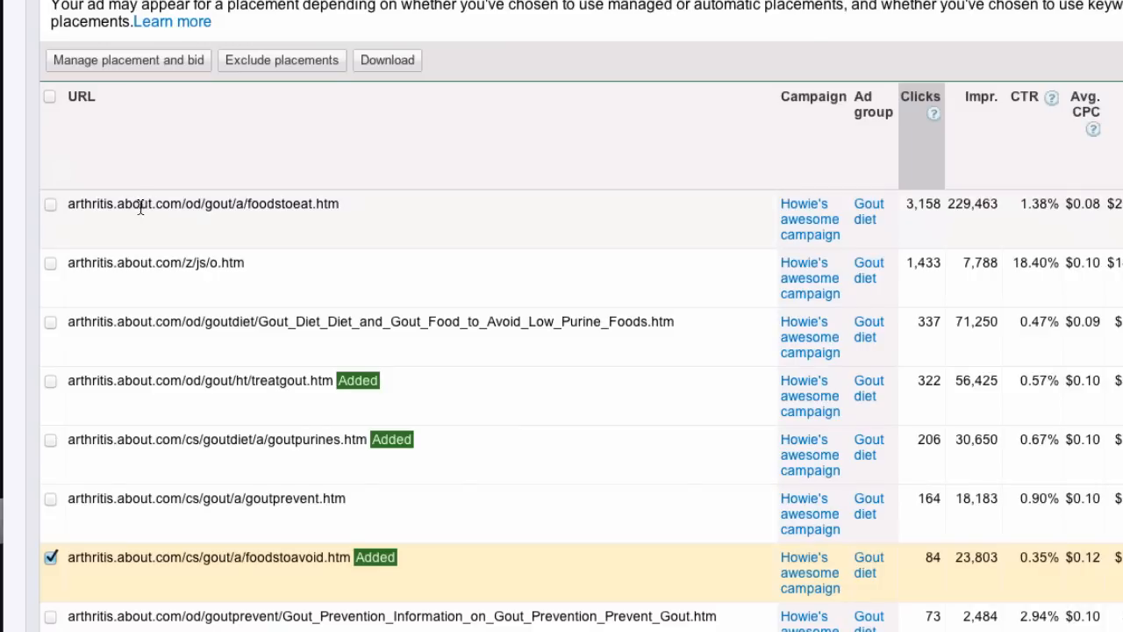
mouse_move(282, 209)
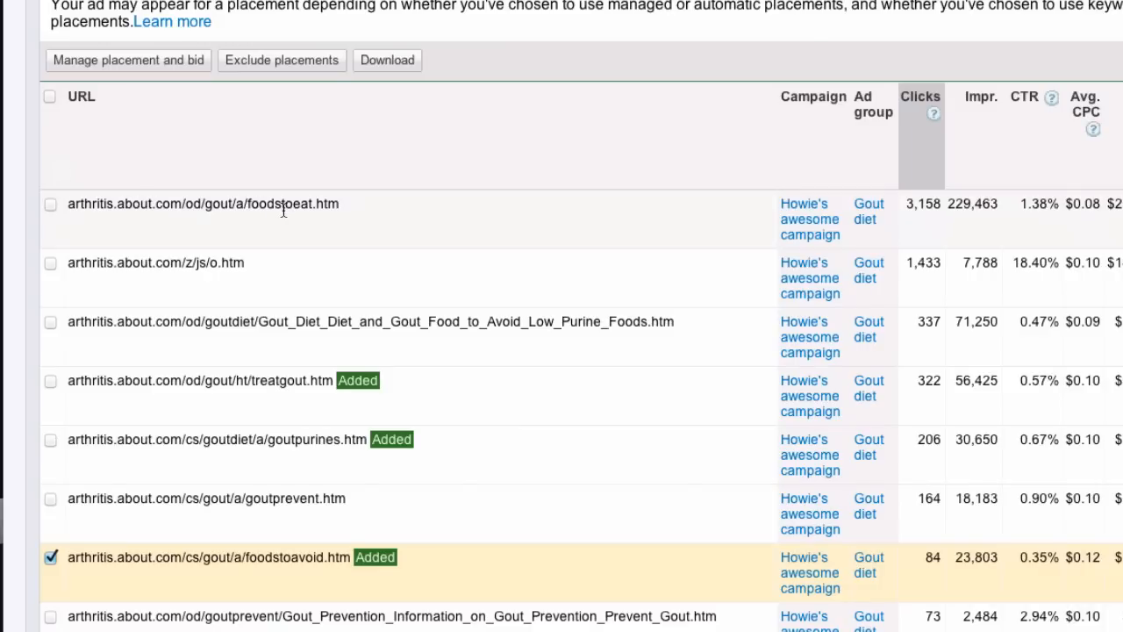